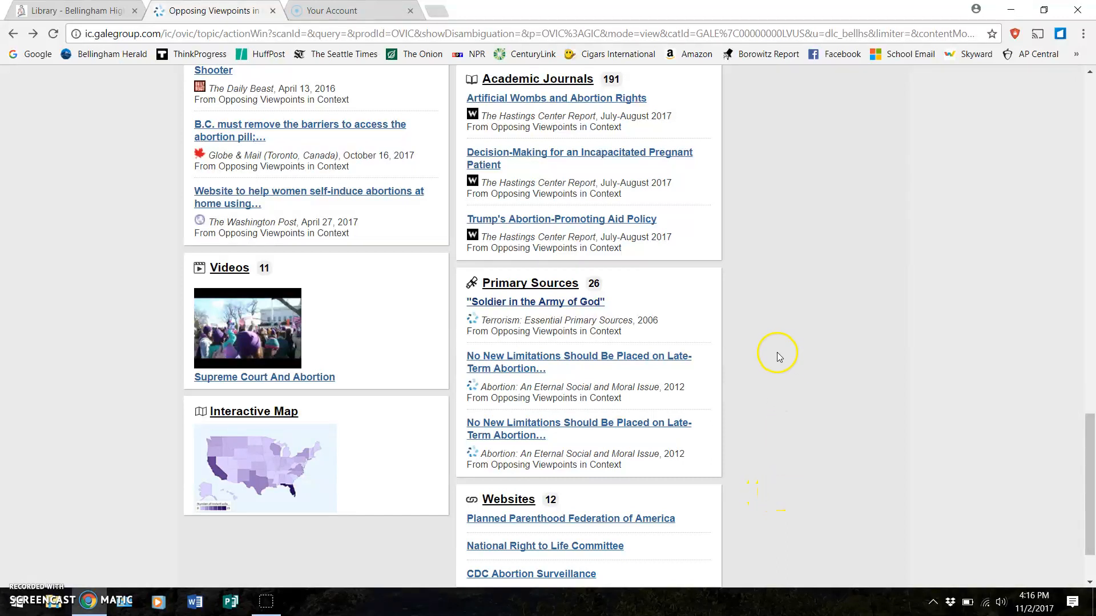
mouse_move(794, 356)
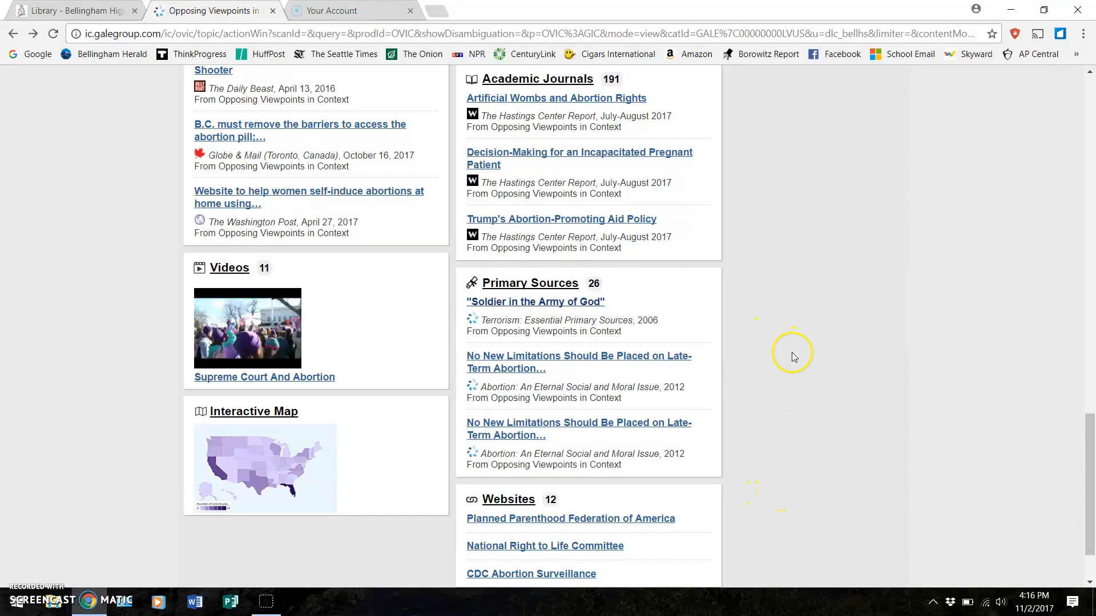
mouse_move(783, 352)
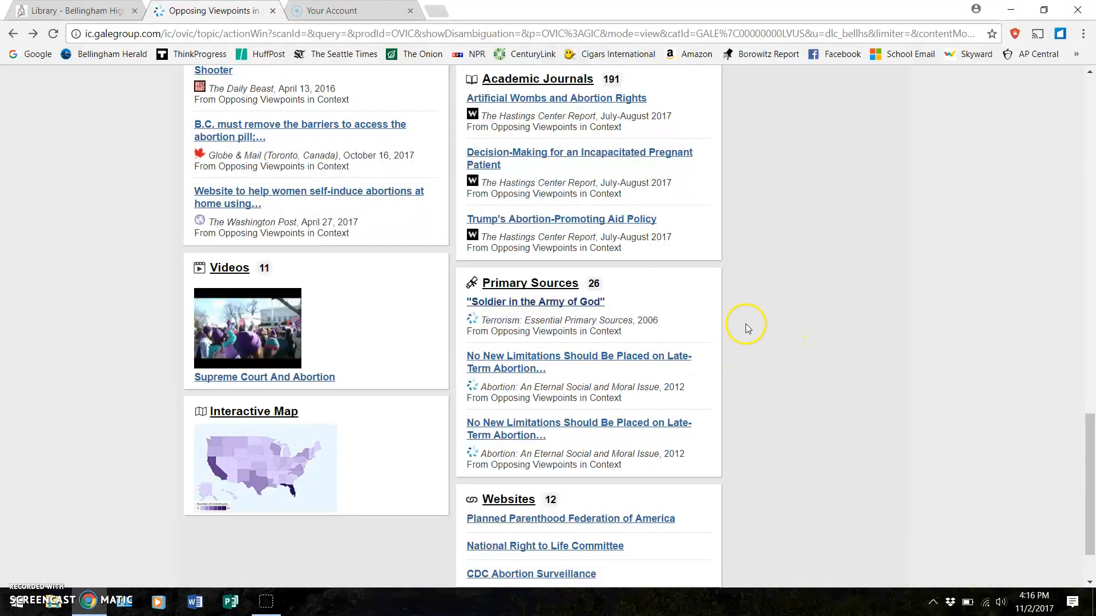
mouse_move(535, 302)
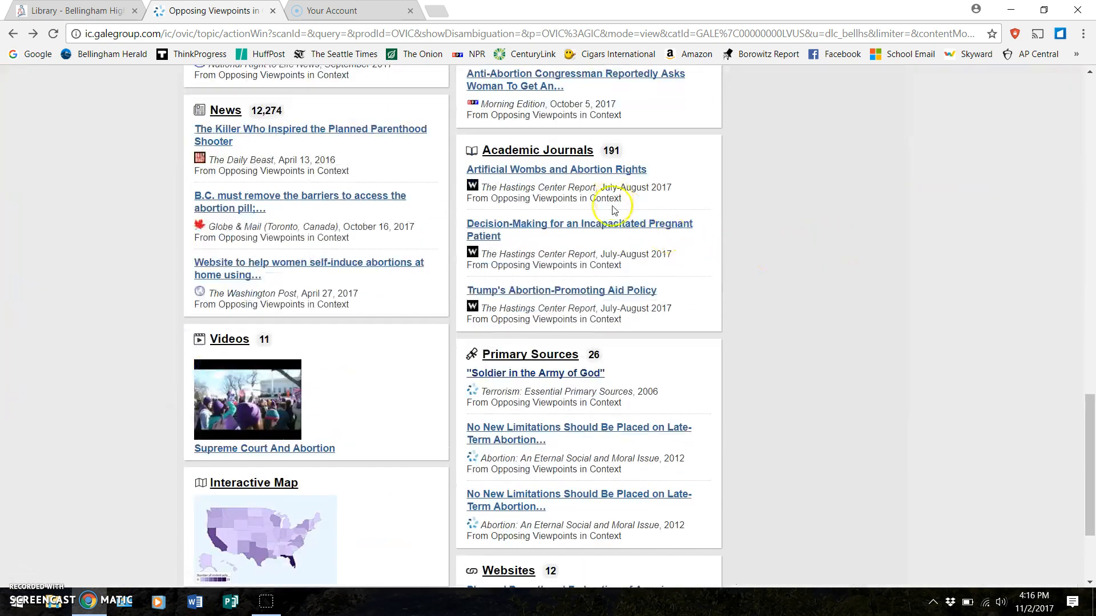
Open the primary source "Soldier in the Army of God" from the abortion topic page.
left_click(534, 373)
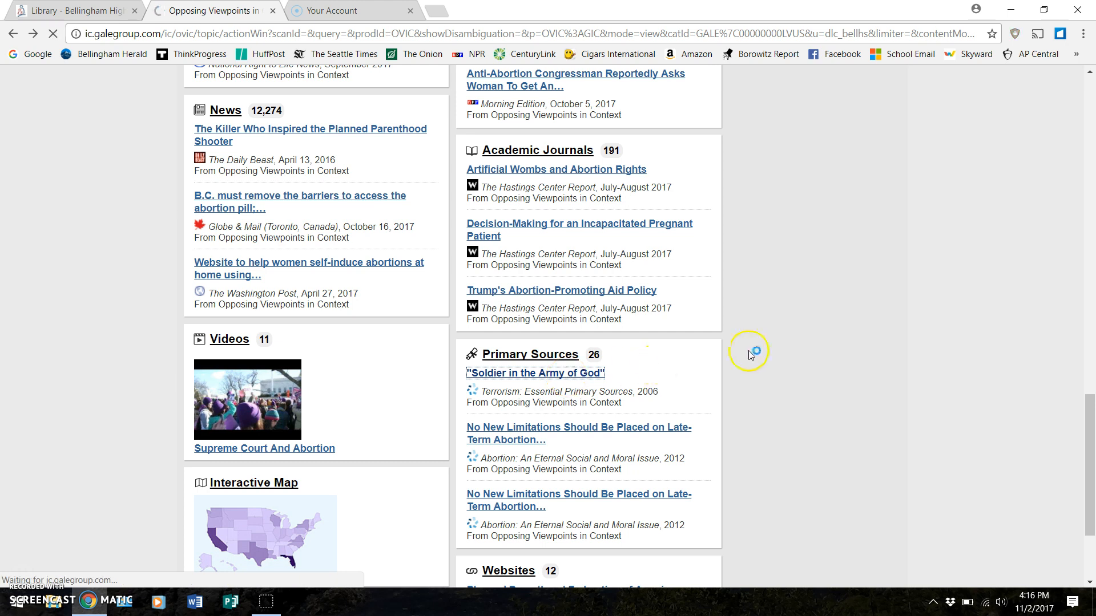
Load the full "Soldier in the Army of God" document page with its Tools panel.
left_click(534, 373)
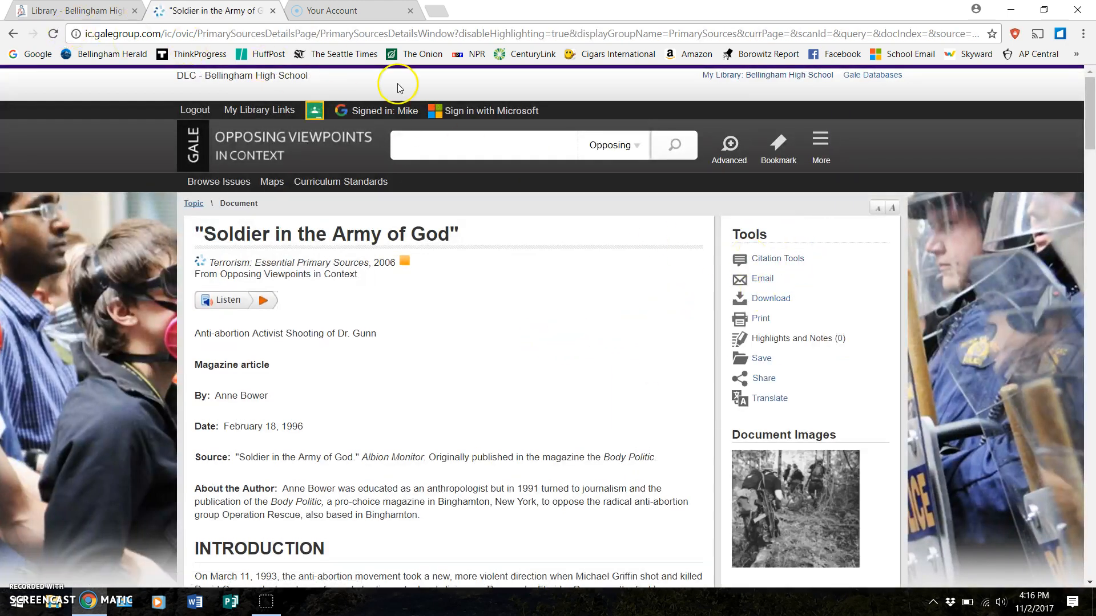
mouse_move(821, 321)
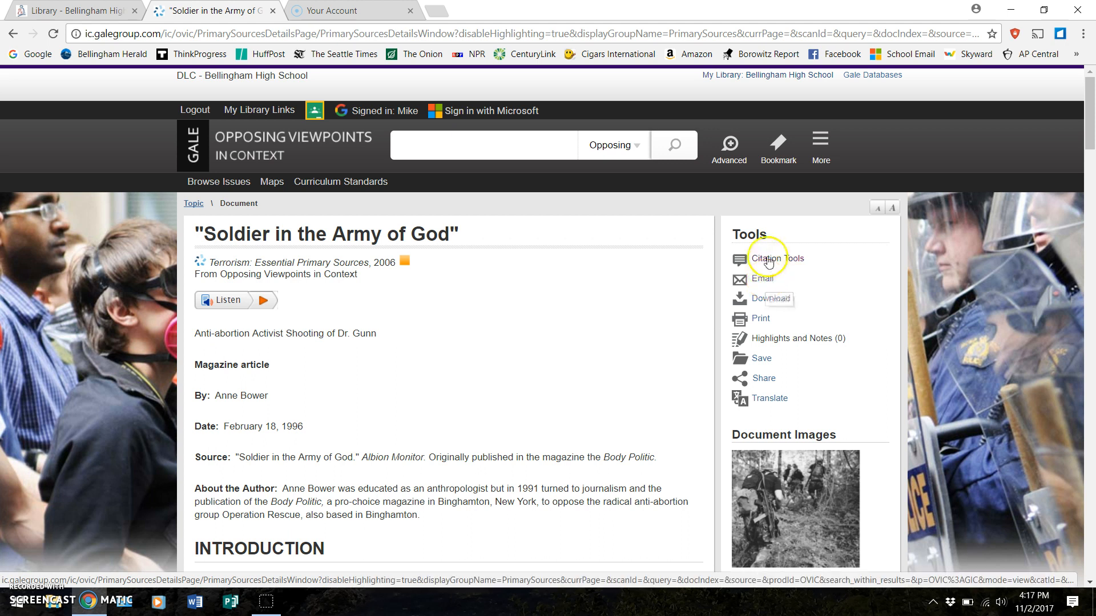
Export the article's MLA citation to EasyBib via Citation Tools.
left_click(777, 258)
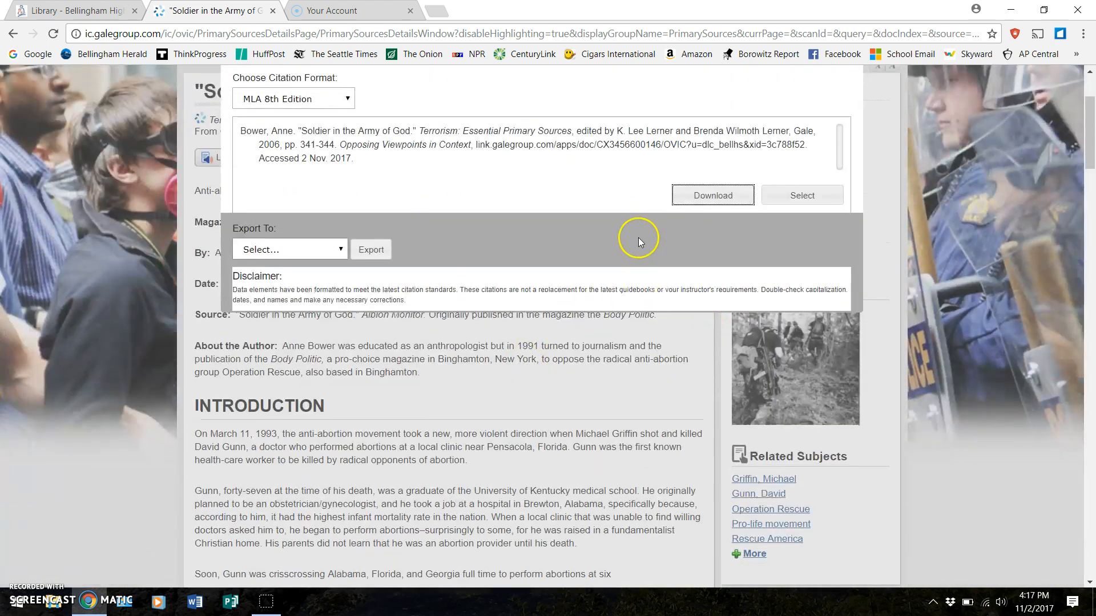
left_click(289, 250)
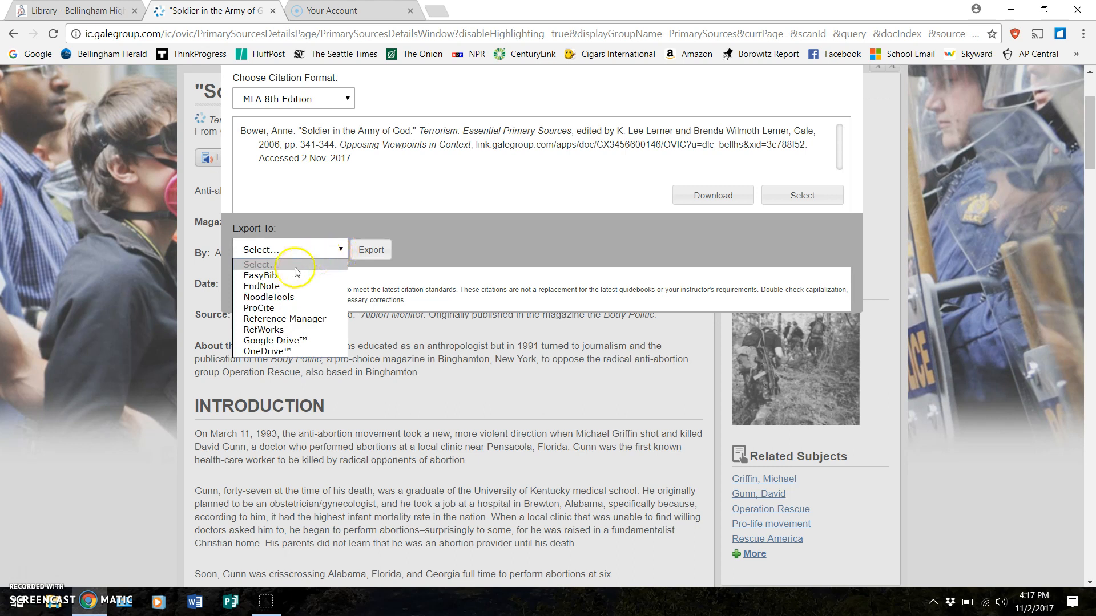
left_click(263, 275)
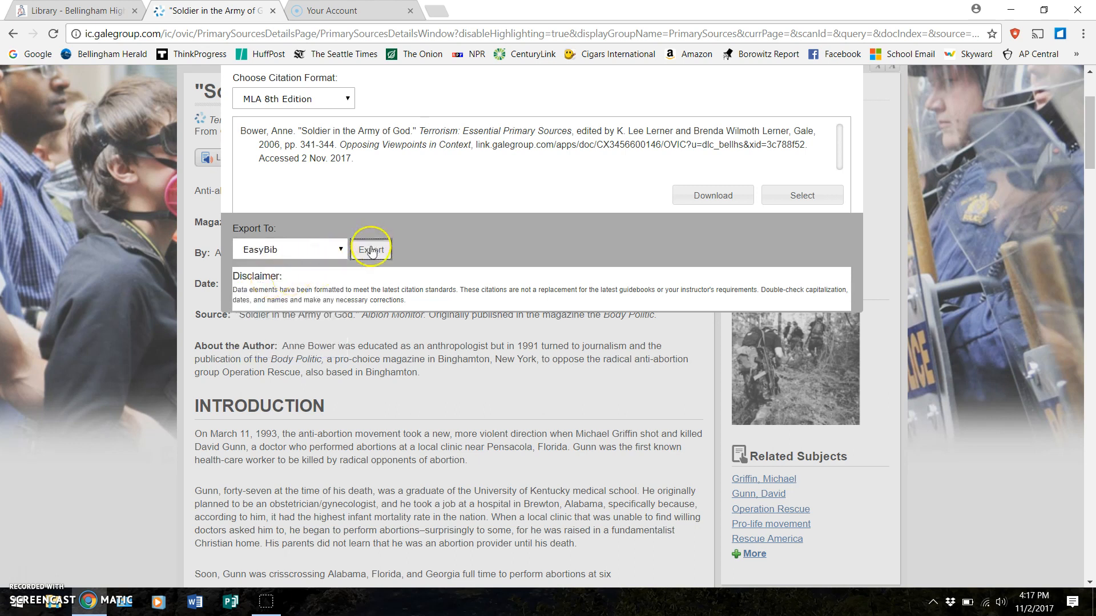
left_click(371, 250)
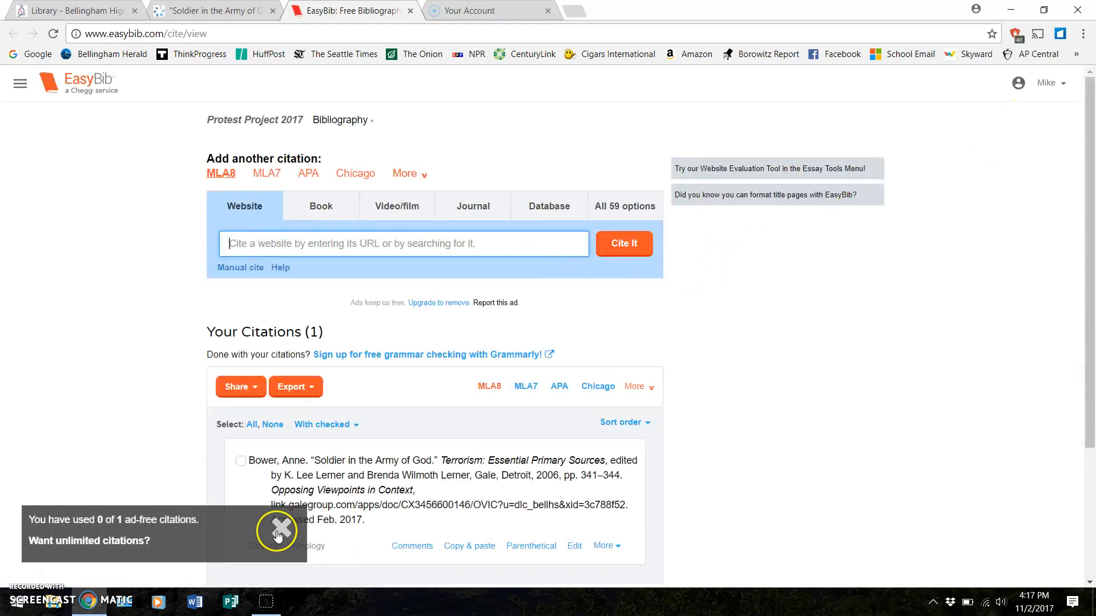
left_click(1046, 82)
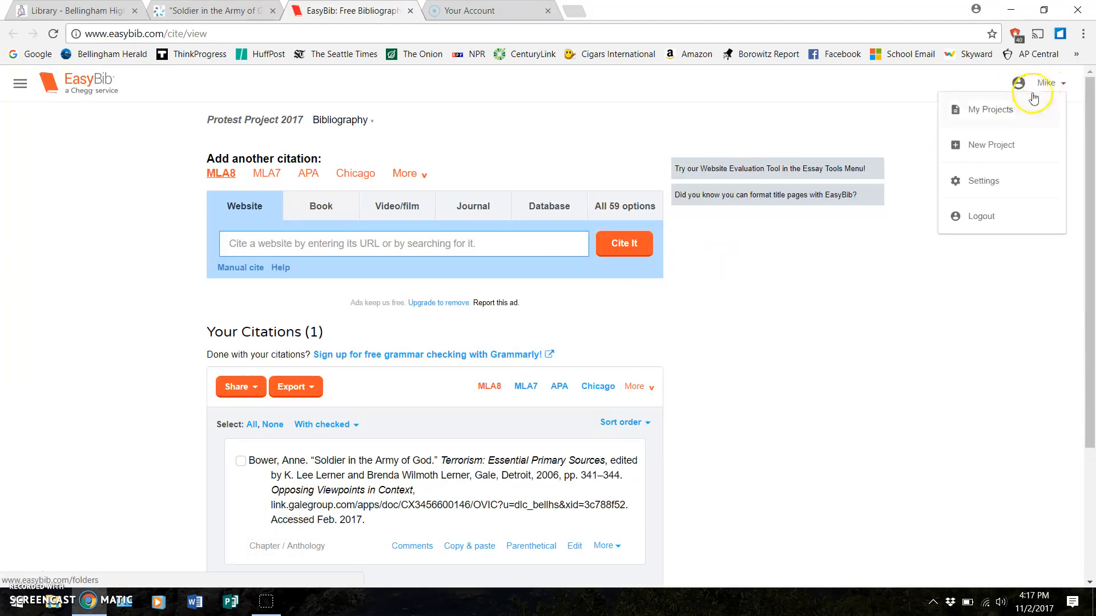
left_click(989, 109)
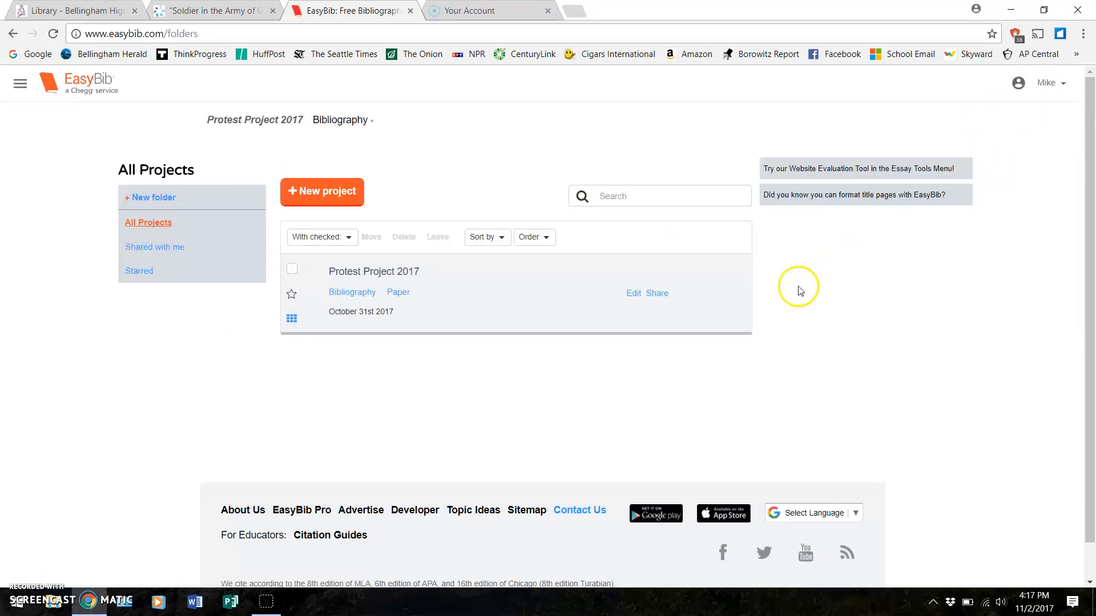
mouse_move(521, 287)
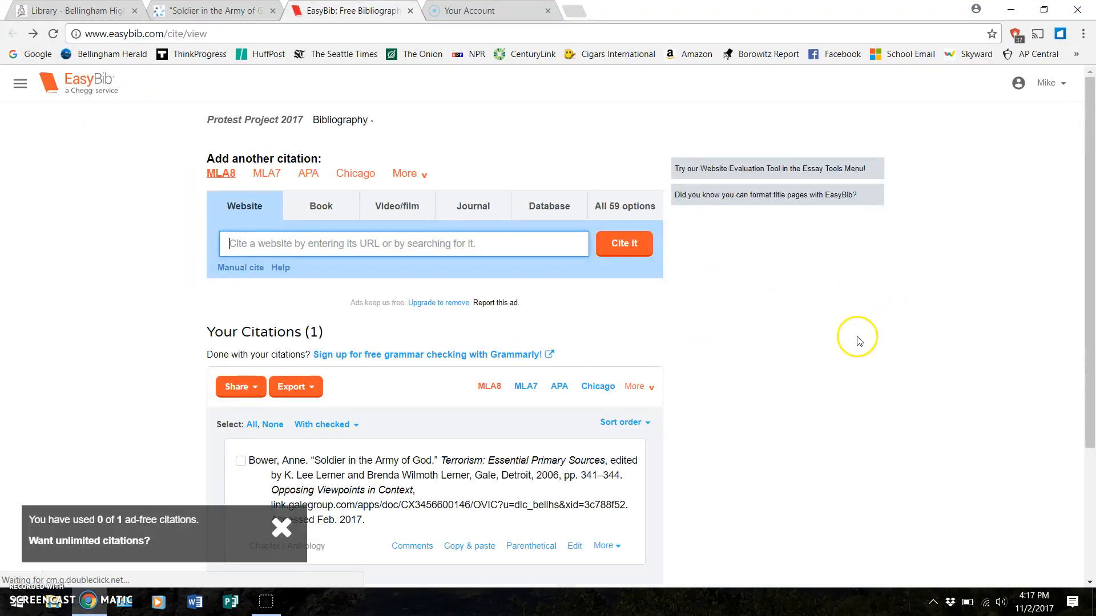
Answer and close the Chegg feedback survey, then dismiss the ad-free citations notice.
scroll("down", 3)
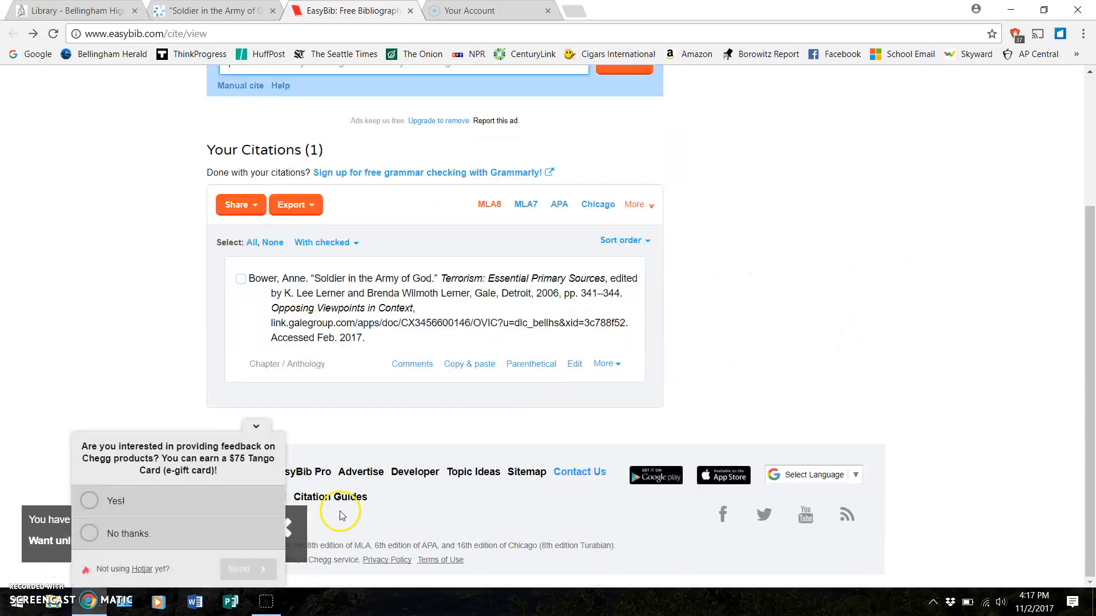
left_click(90, 533)
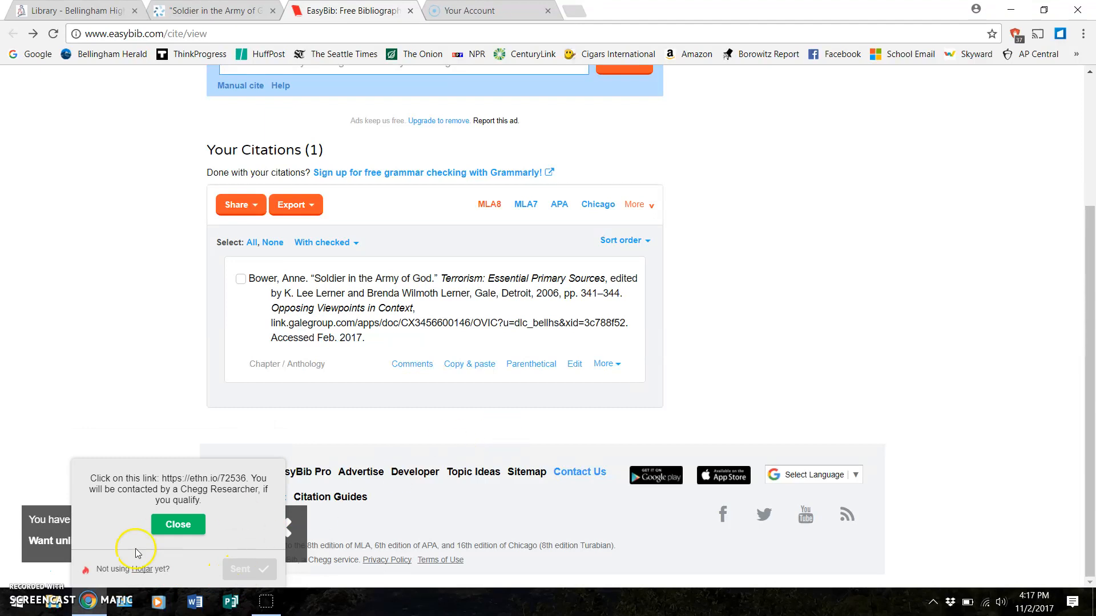
left_click(178, 524)
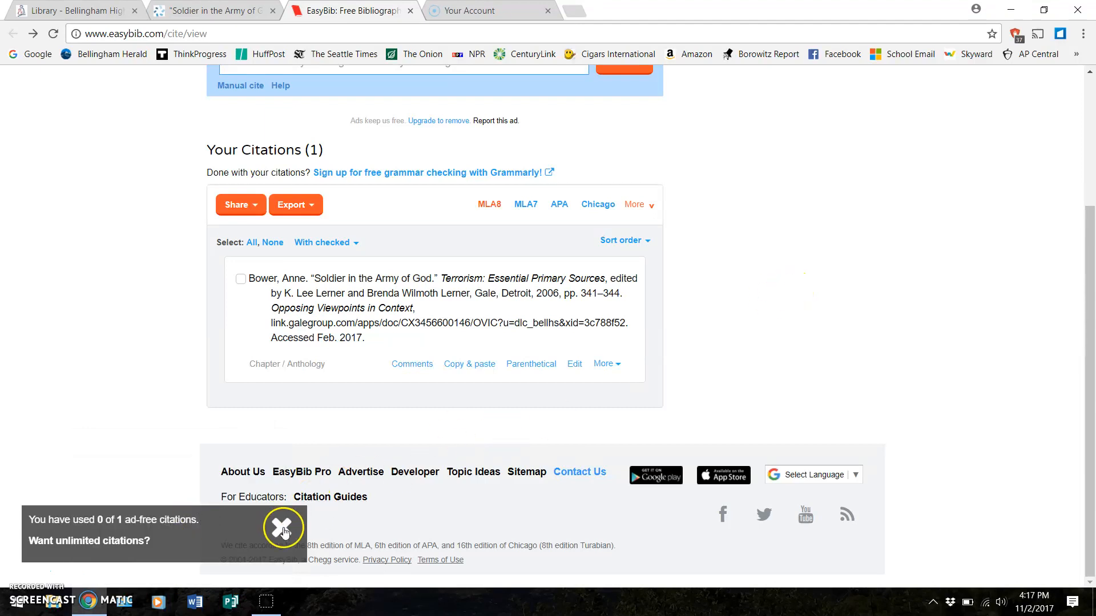
left_click(282, 527)
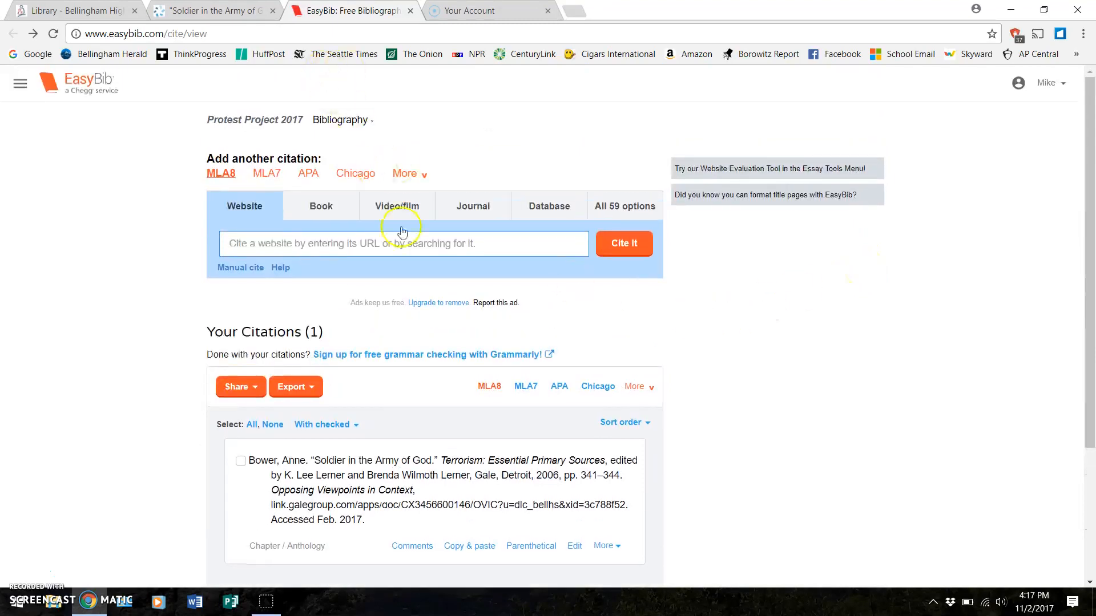
scroll("down", 3)
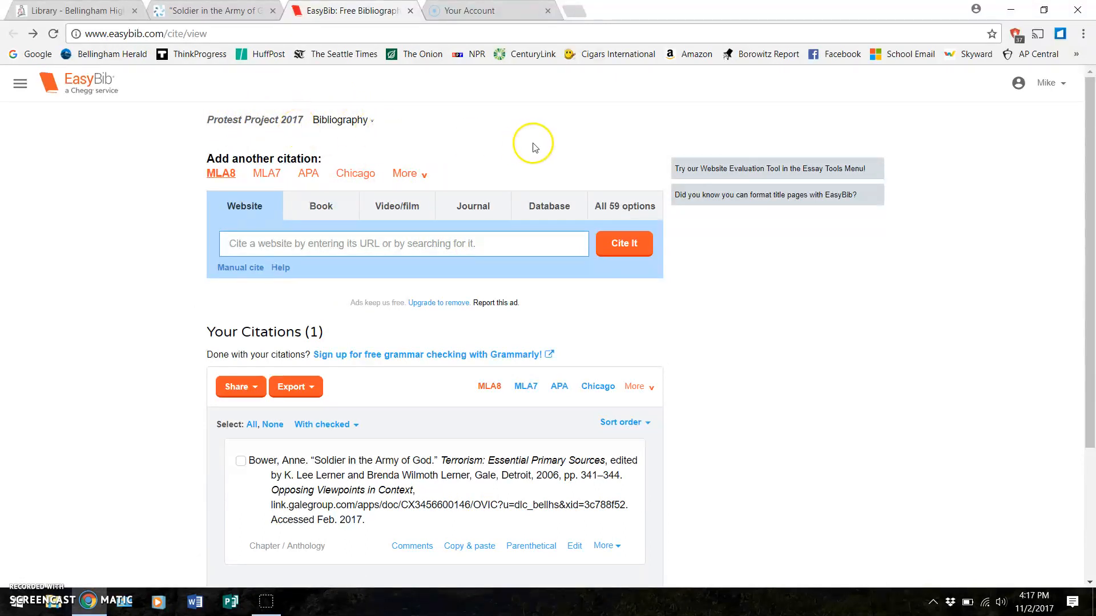
scroll("down", 3)
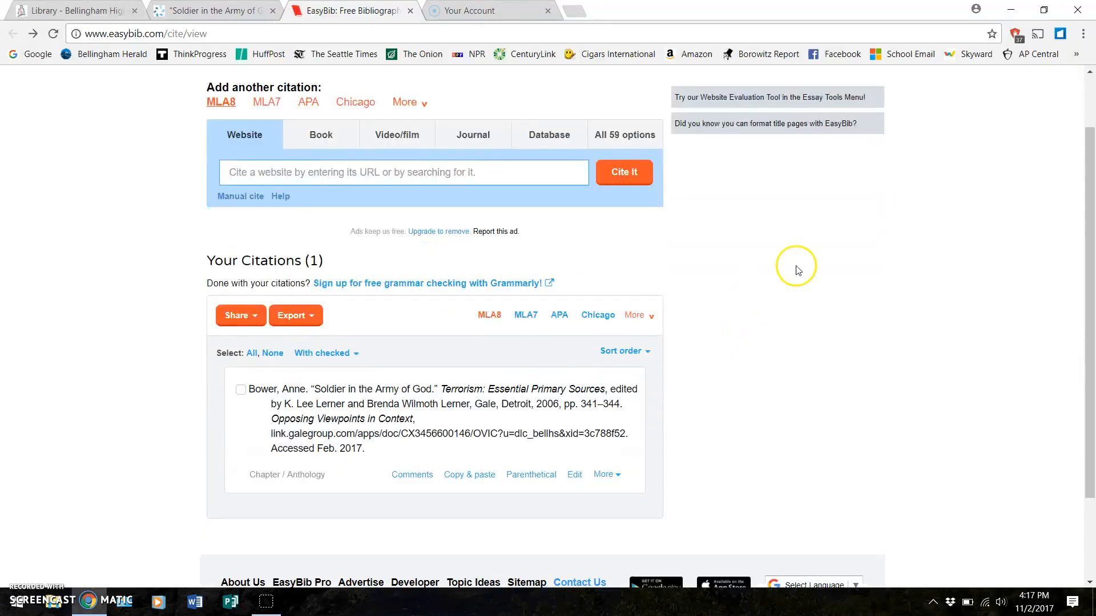
mouse_move(873, 174)
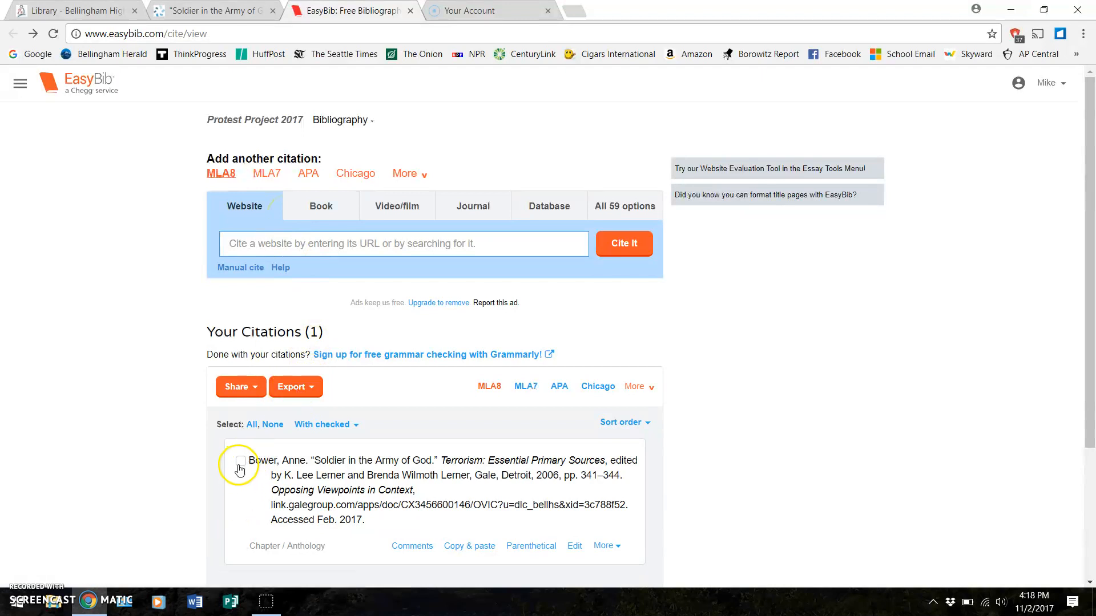
left_click(291, 387)
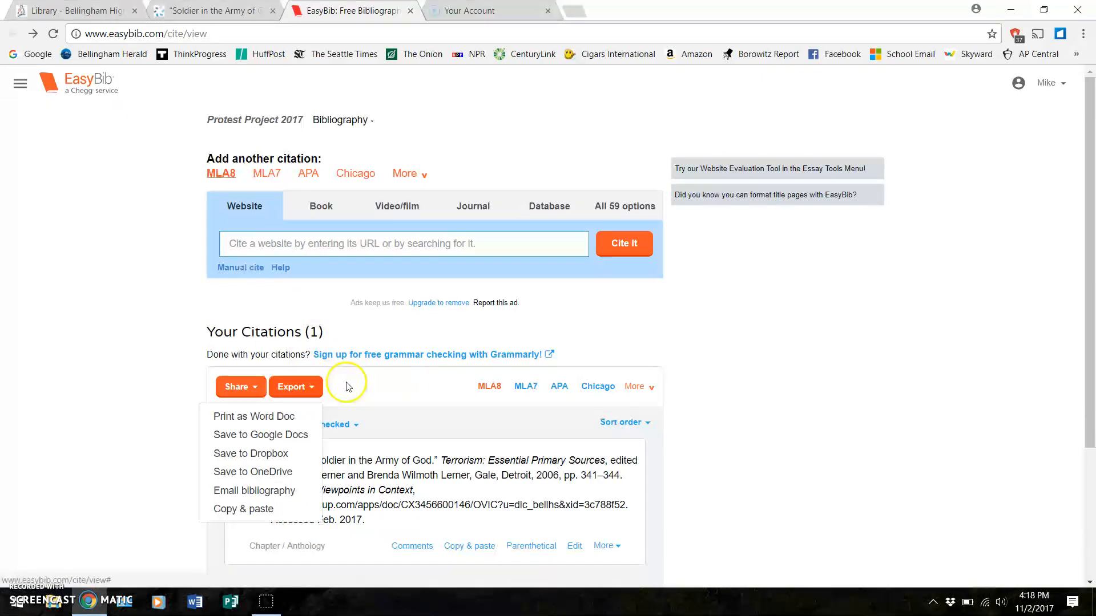
left_click(322, 424)
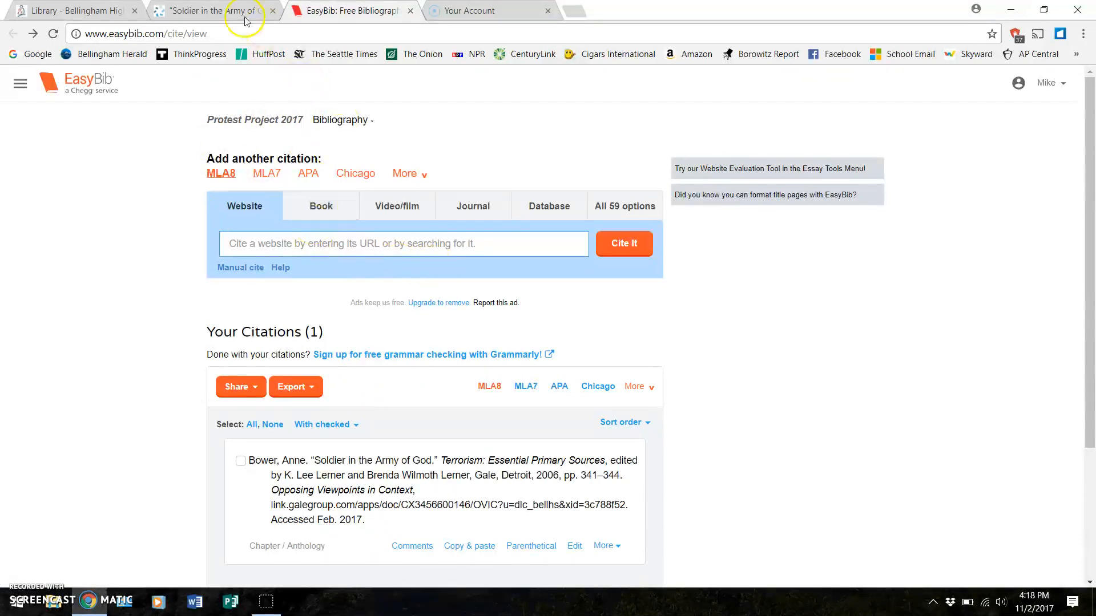
Close the Opposing Viewpoints article tab and go back to the school library database list.
left_click(213, 10)
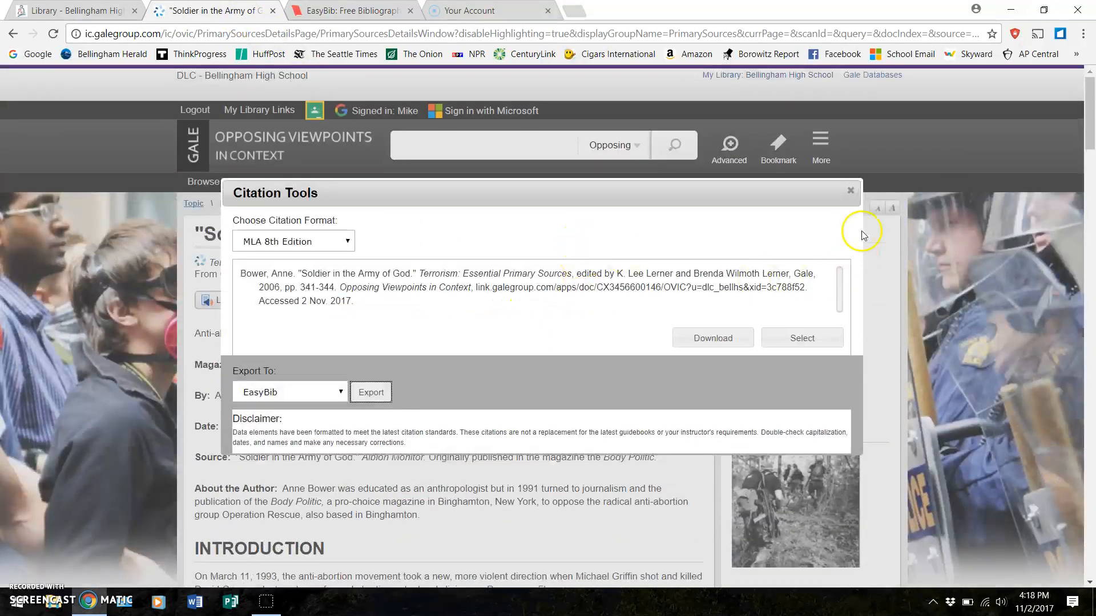
left_click(851, 190)
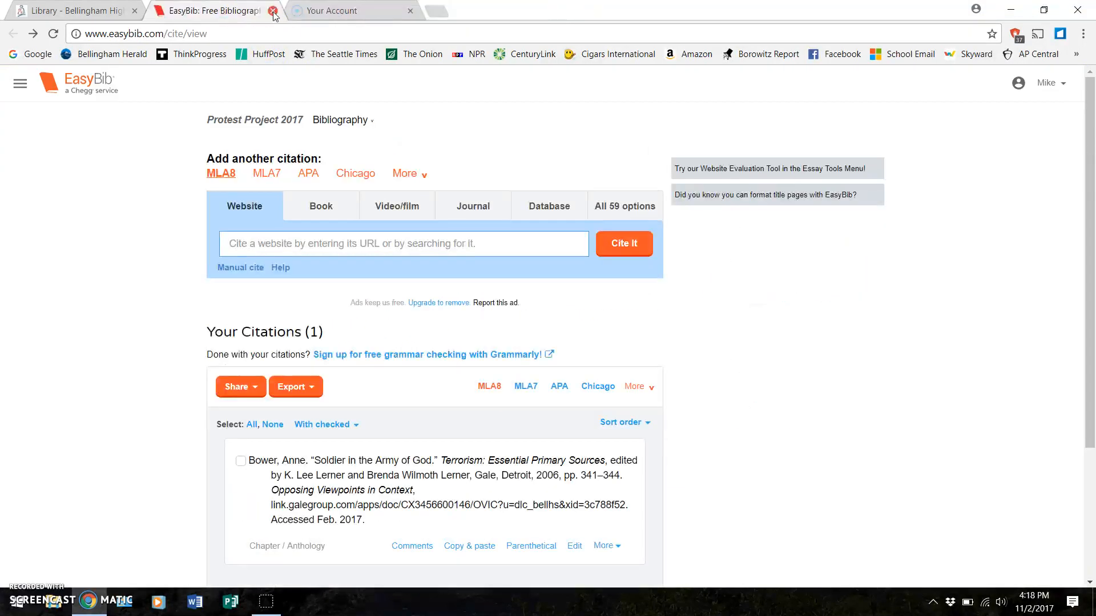
left_click(70, 11)
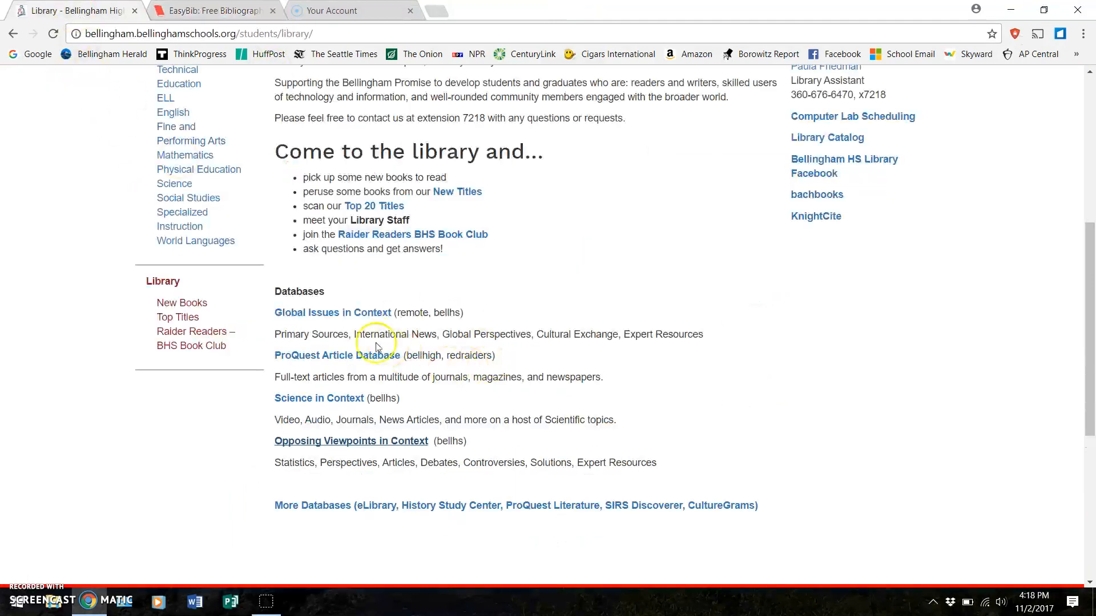
Search 'abortion' in Global Issues in Context and export the B.C. article's citation to EasyBib.
left_click(333, 313)
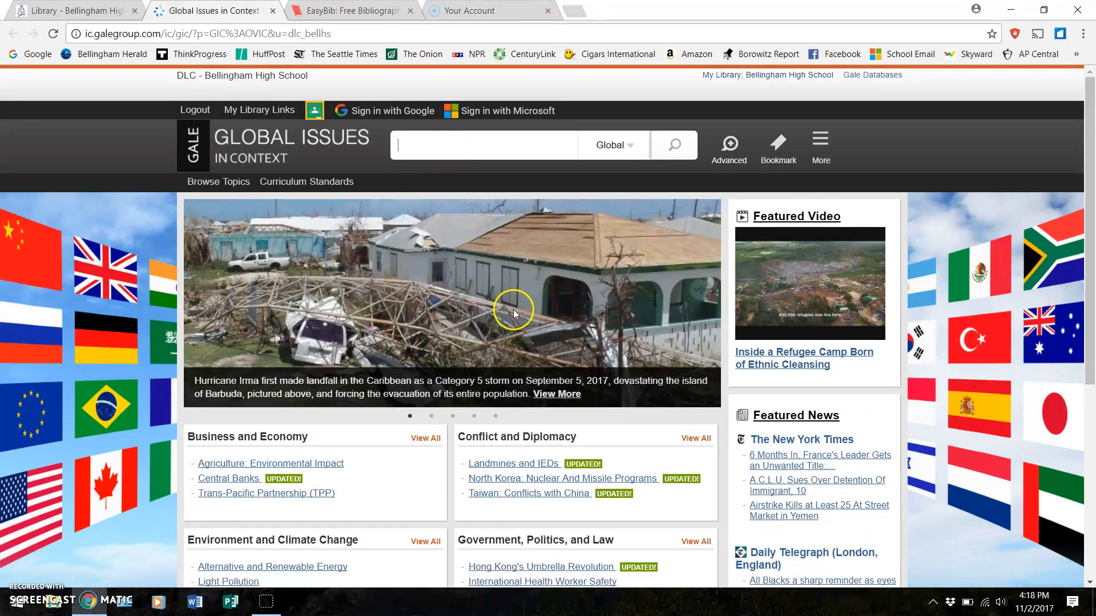
type("abortion")
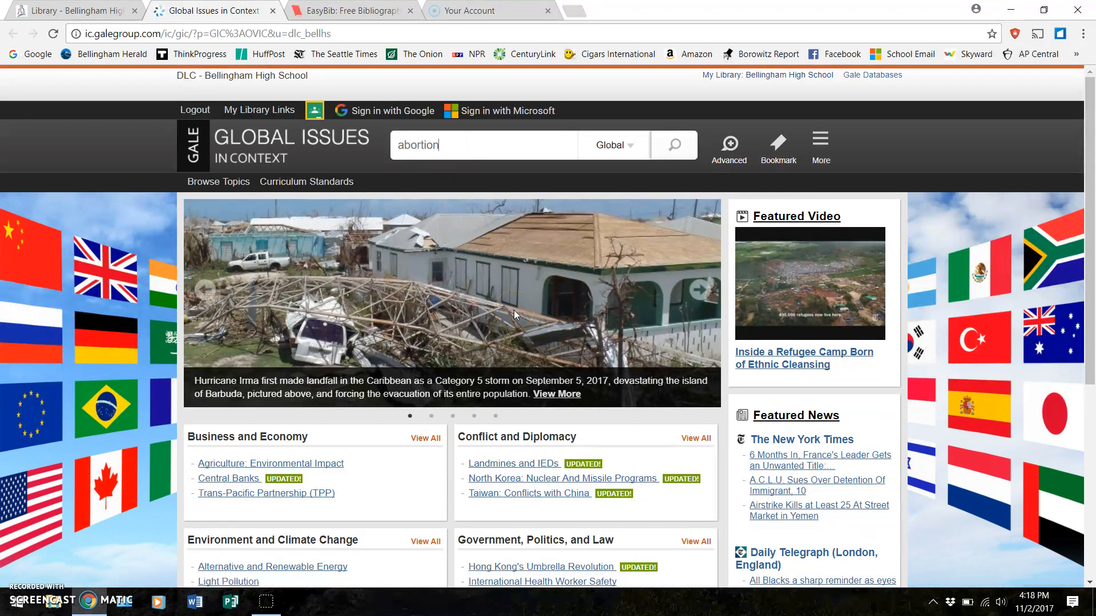
left_click(672, 145)
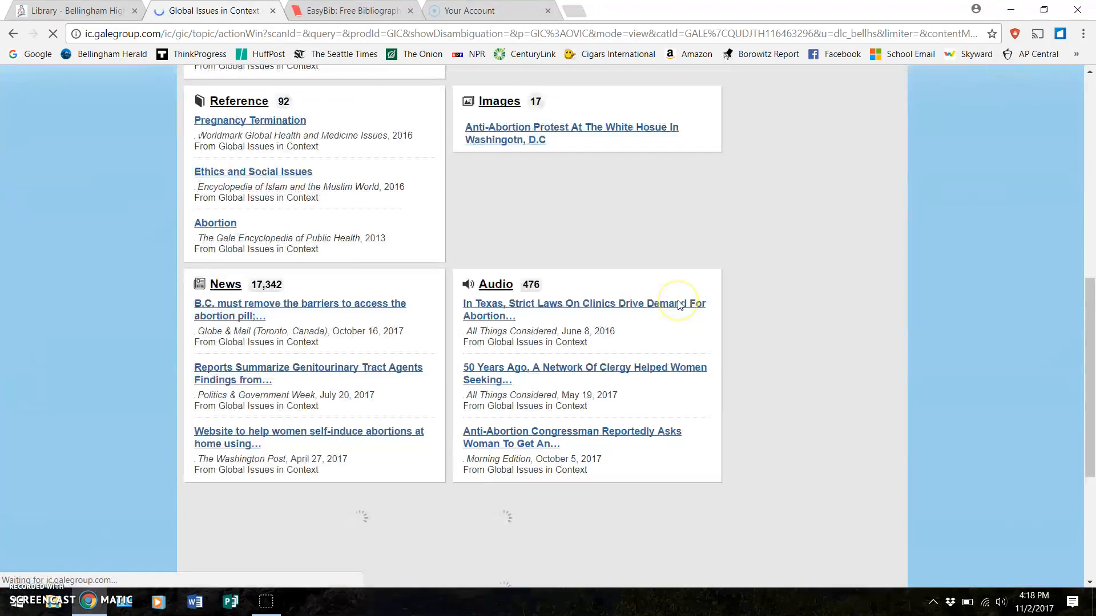
scroll("down", 3)
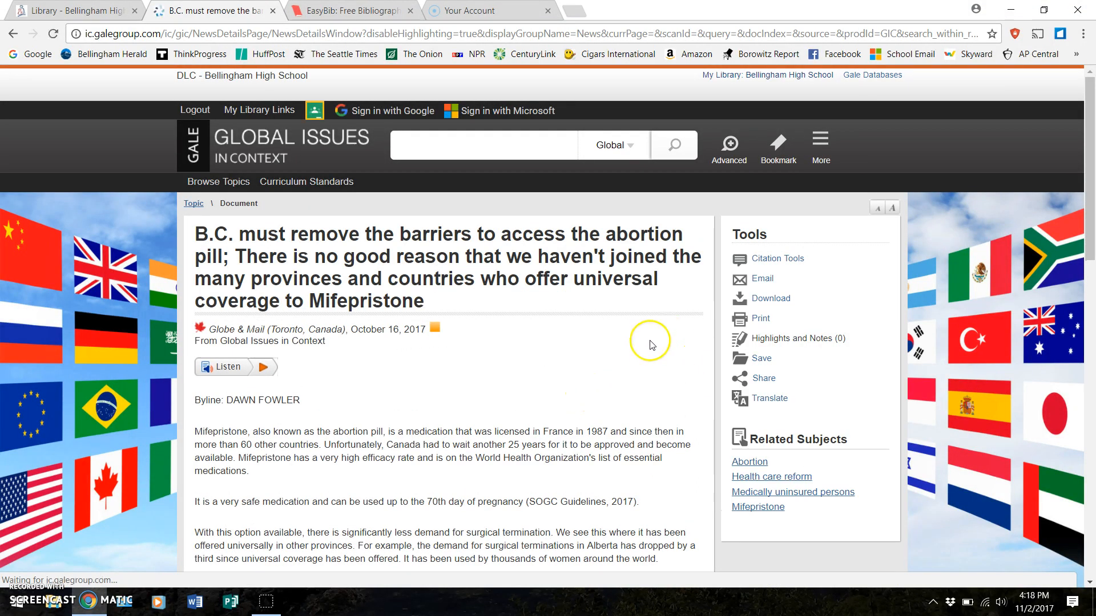
left_click(776, 258)
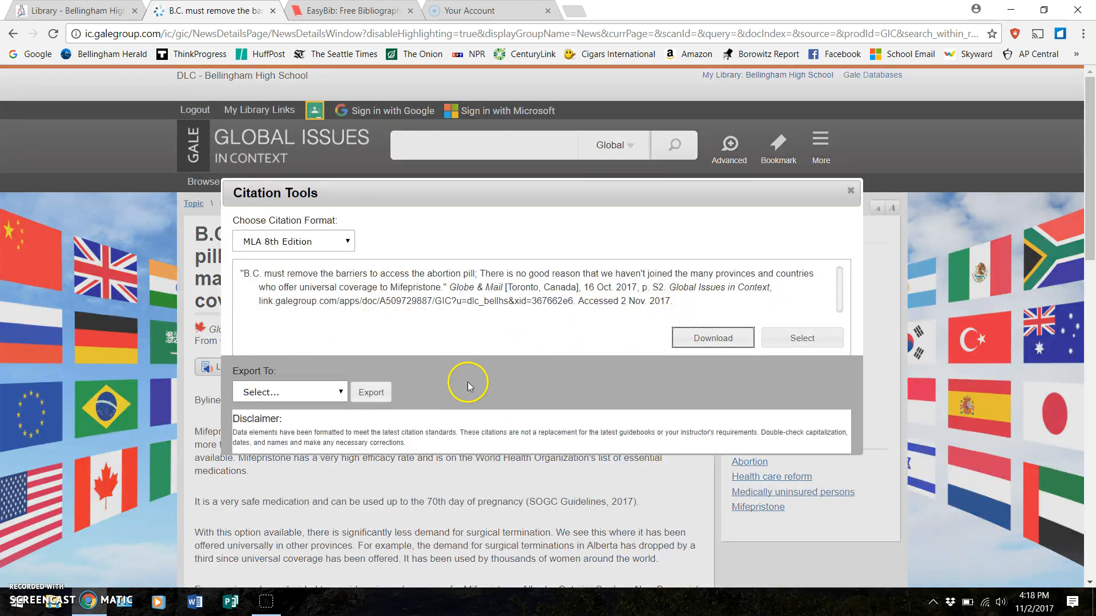
left_click(288, 391)
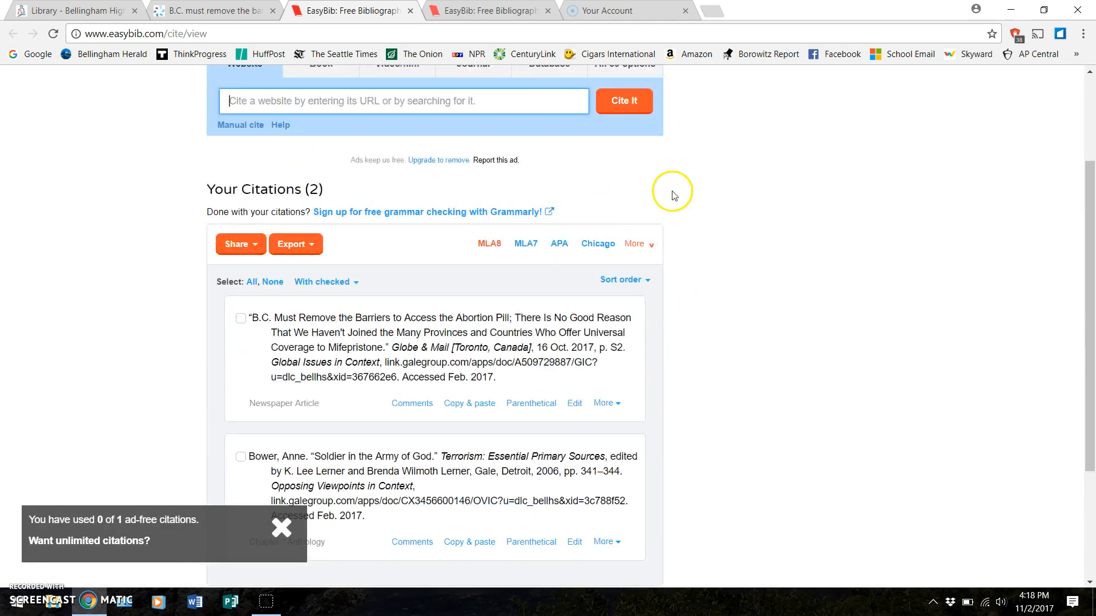
mouse_move(377, 10)
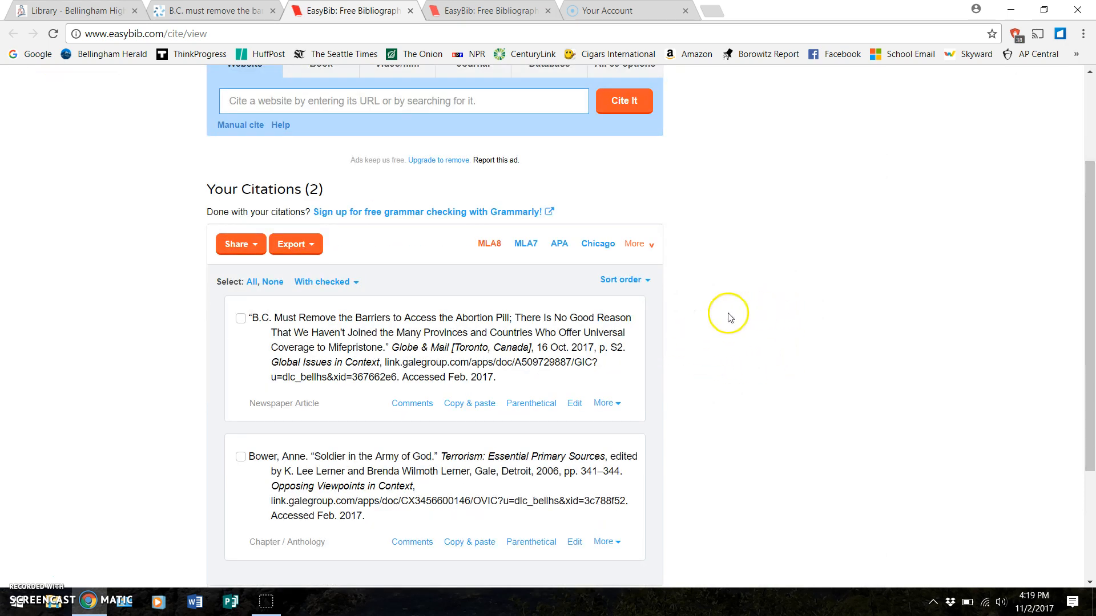
mouse_move(735, 323)
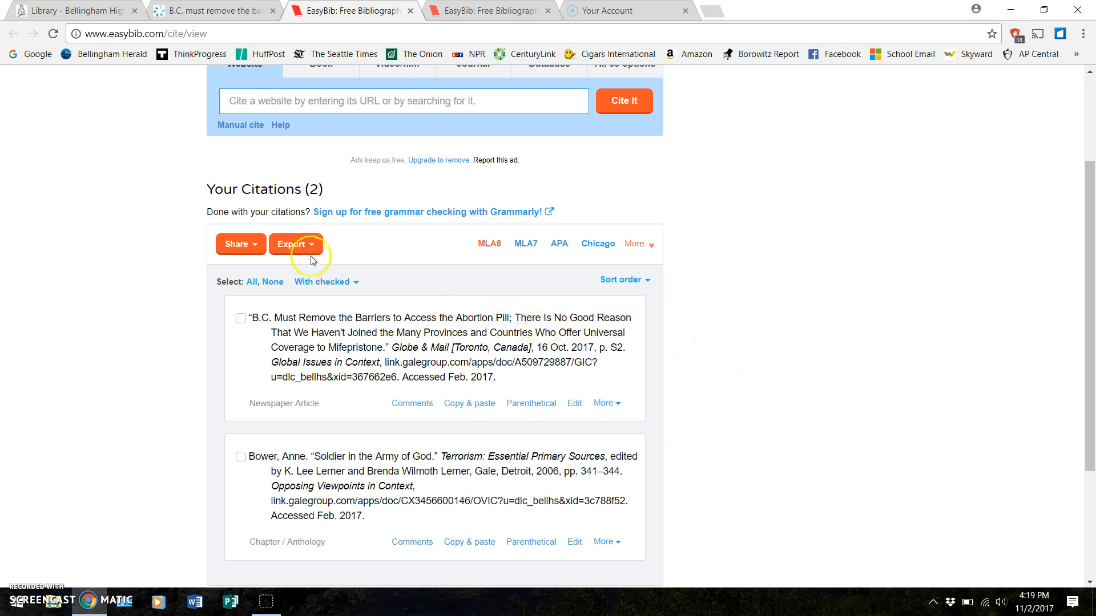
mouse_move(360, 205)
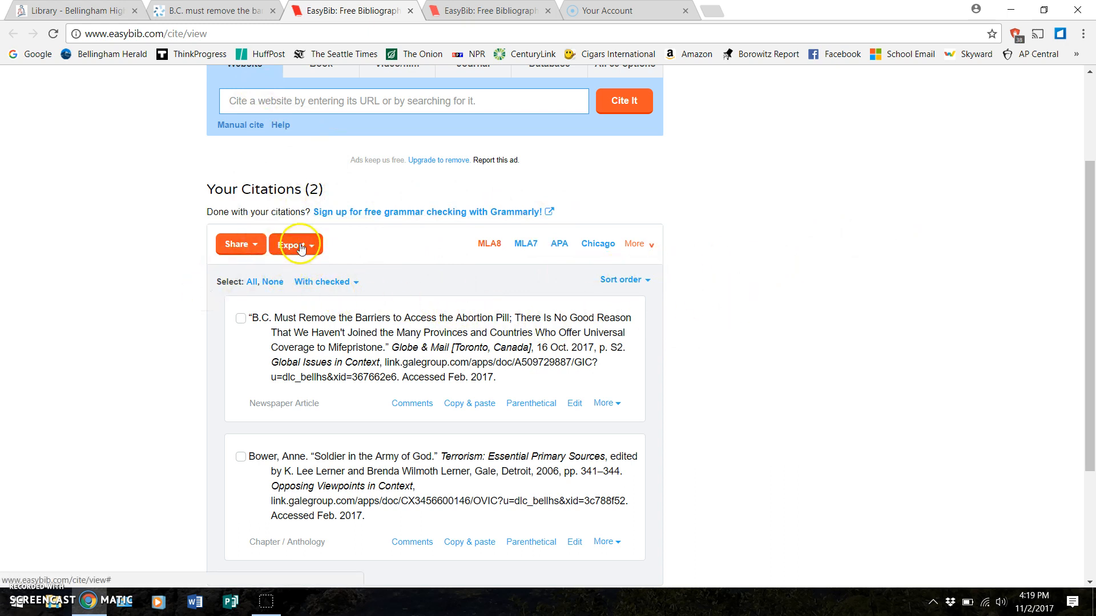
Open the Export dropdown above the two-citation Your Citations list.
left_click(292, 244)
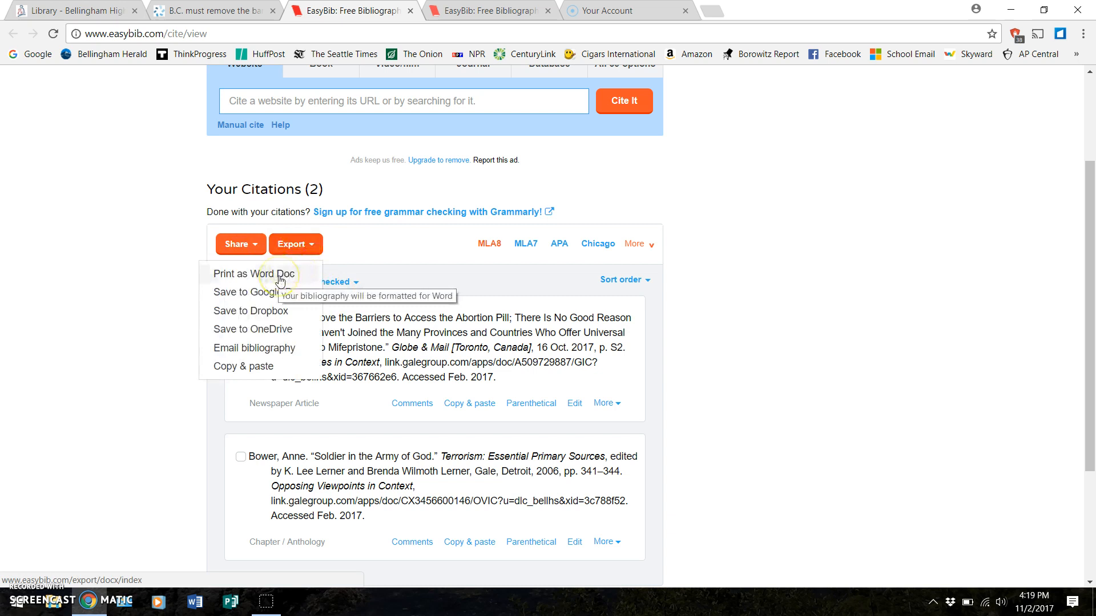
Choose Print as Word Doc and download the bibliography for MS Word.
left_click(254, 273)
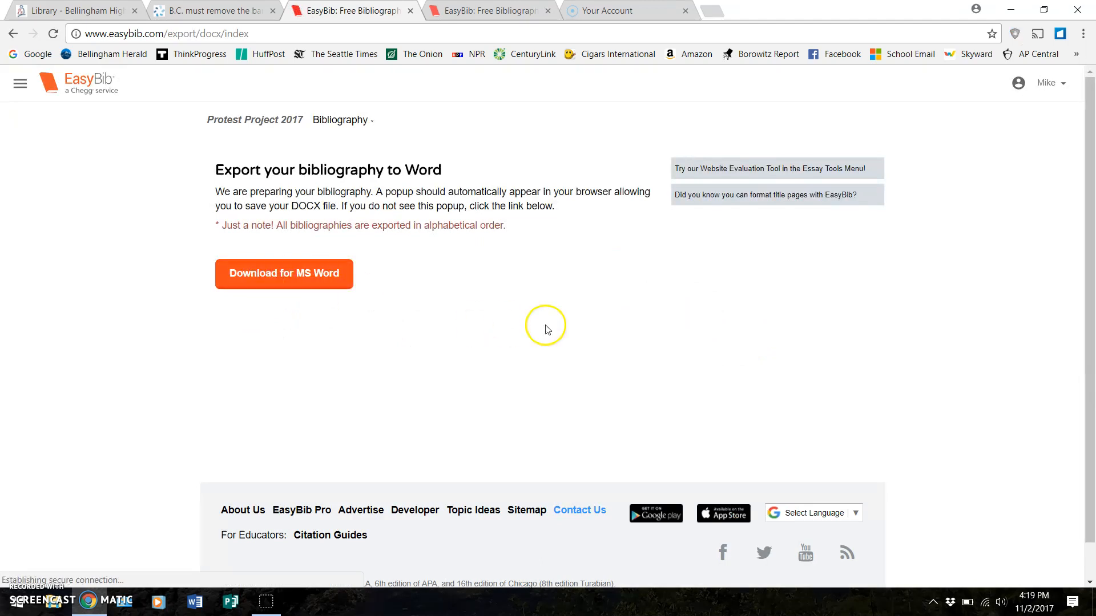
left_click(283, 273)
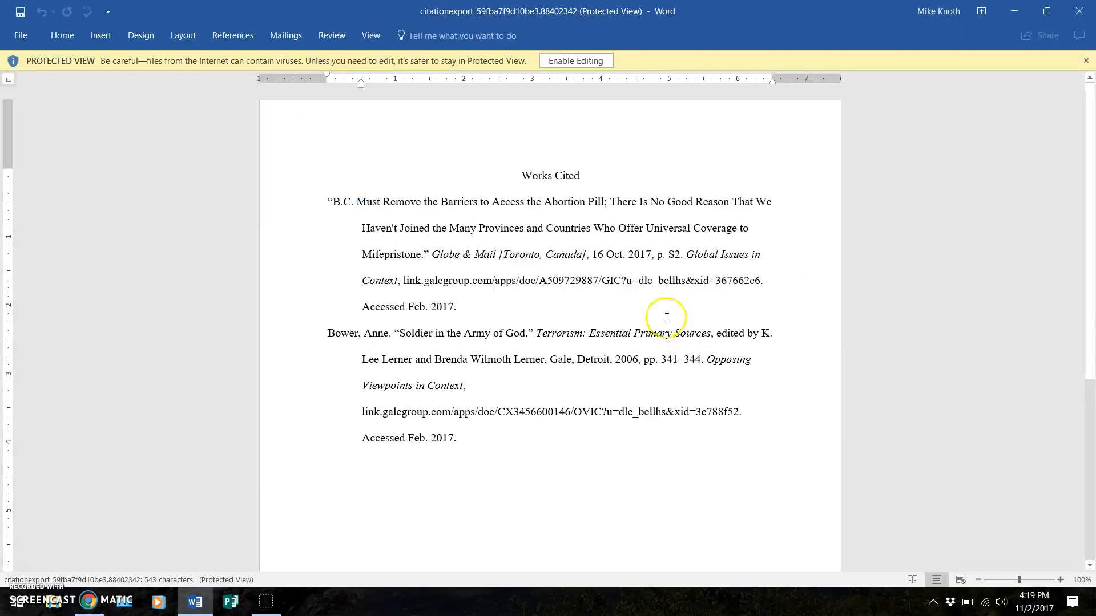
Enable editing on the protected Works Cited document.
left_click(576, 61)
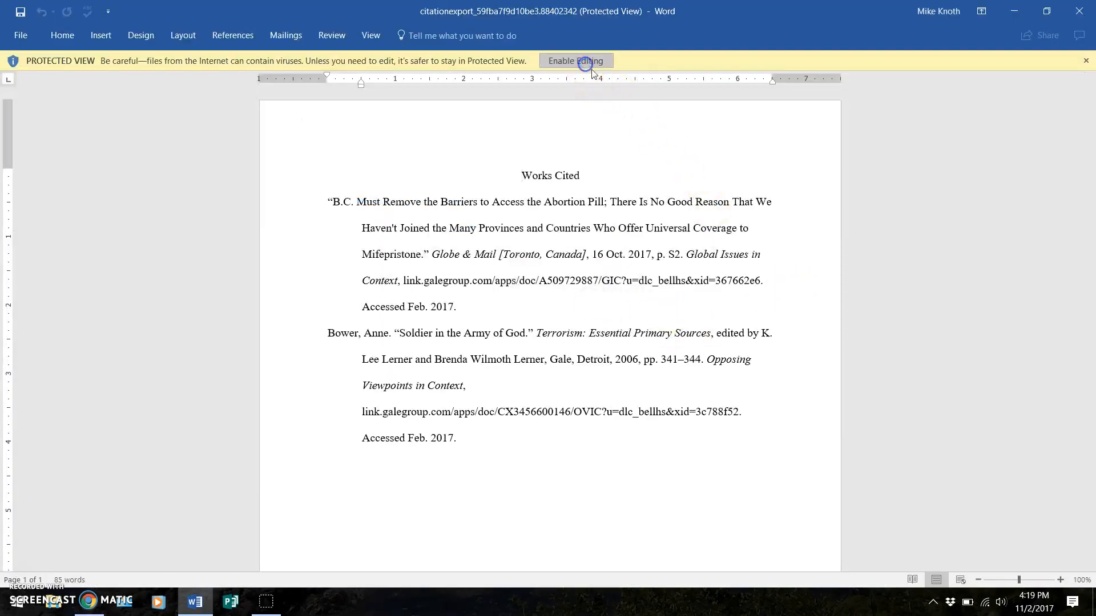
left_click(576, 61)
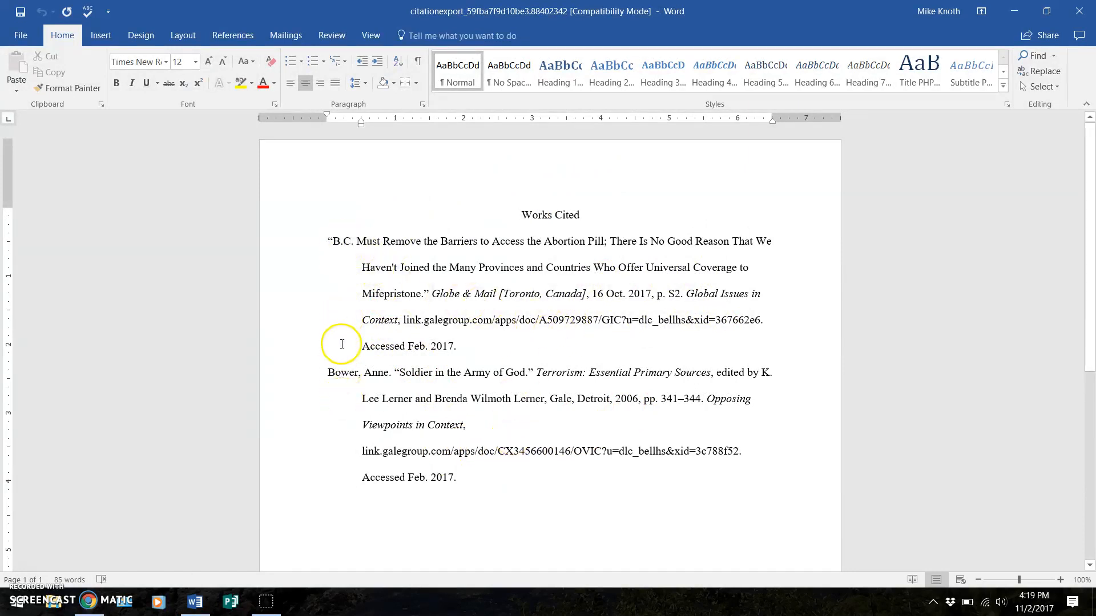
mouse_move(818, 102)
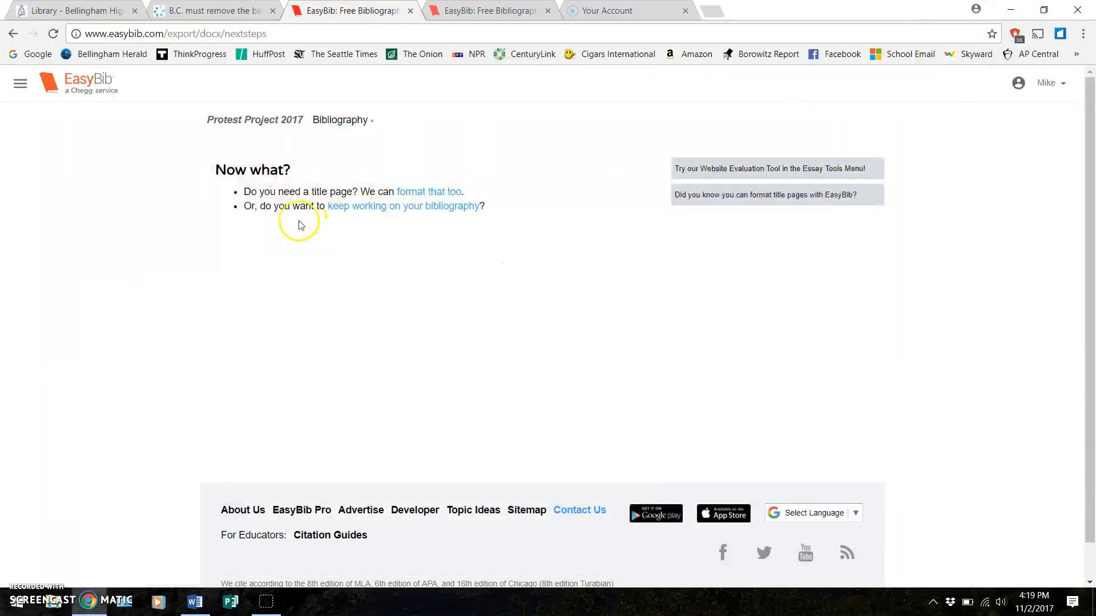
Return to the Gale tab to view the B.C. article's original citation text.
left_click(213, 10)
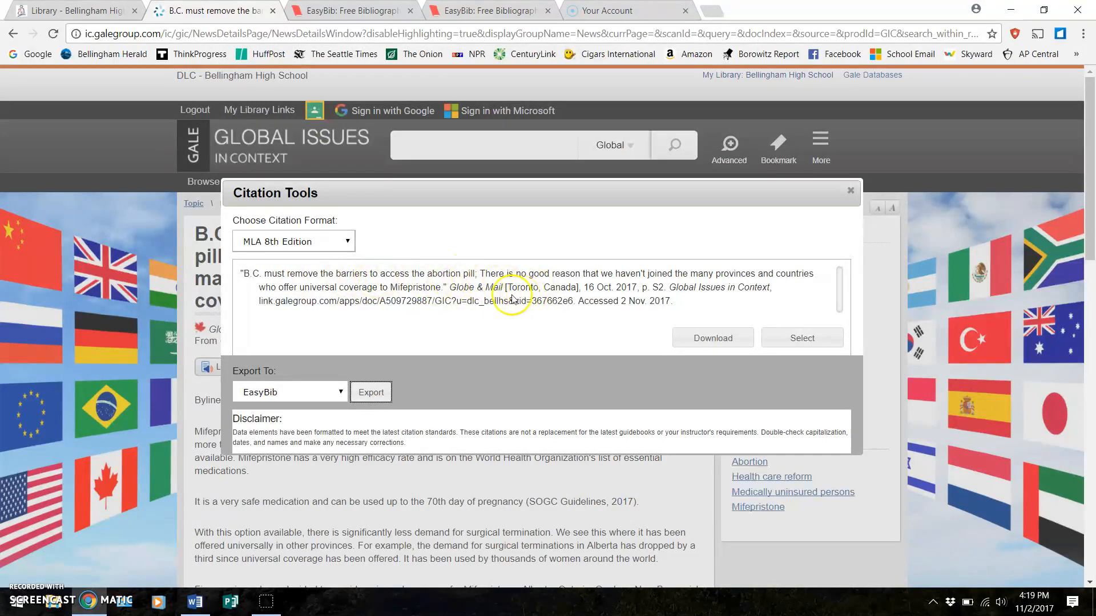
mouse_move(386, 273)
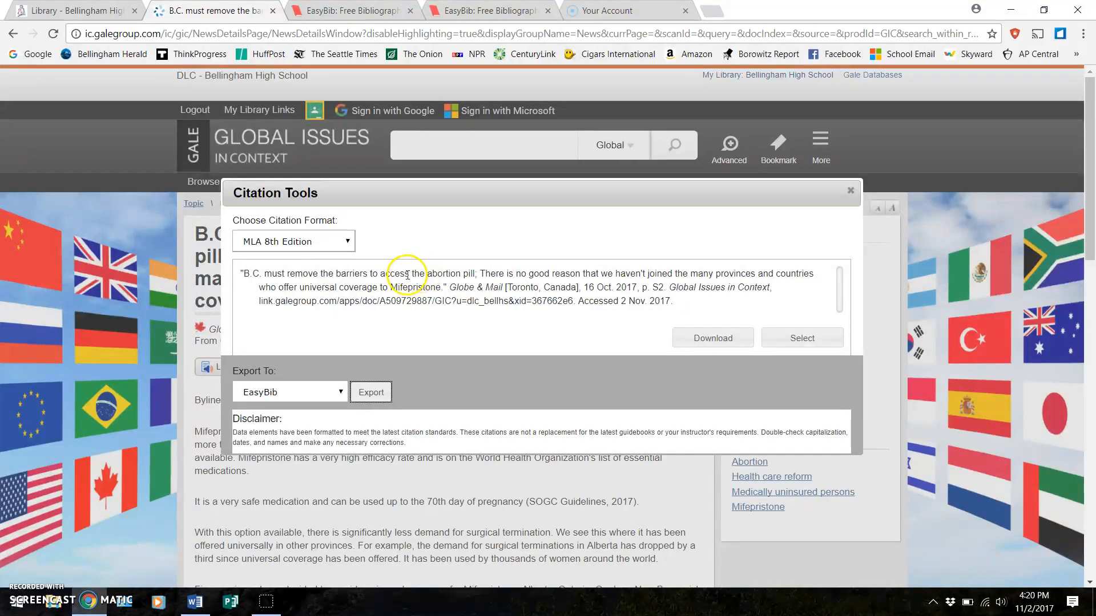
mouse_move(709, 283)
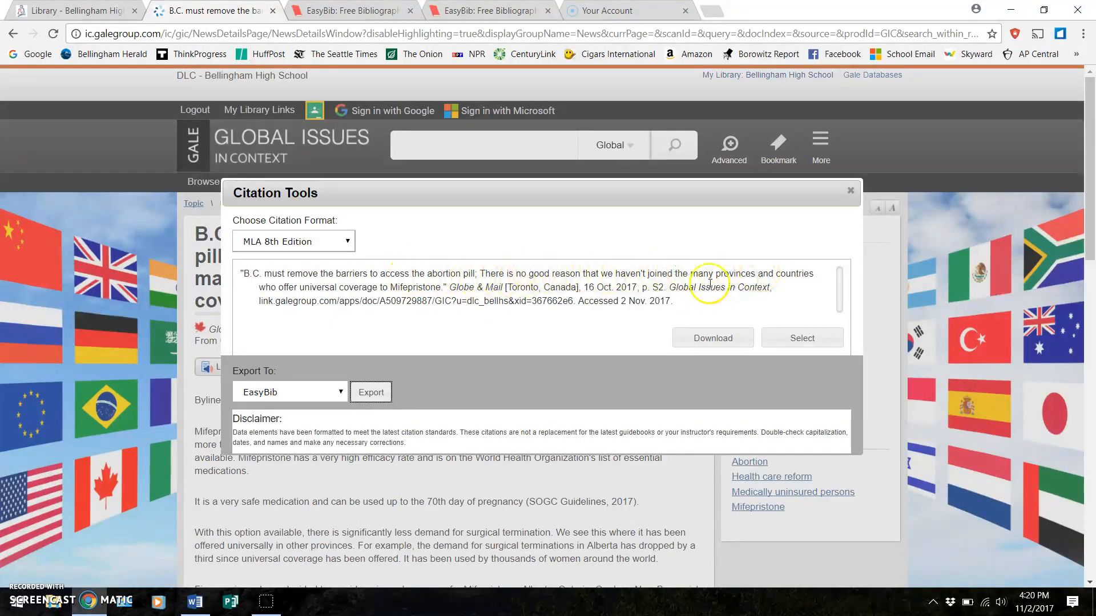
mouse_move(388, 273)
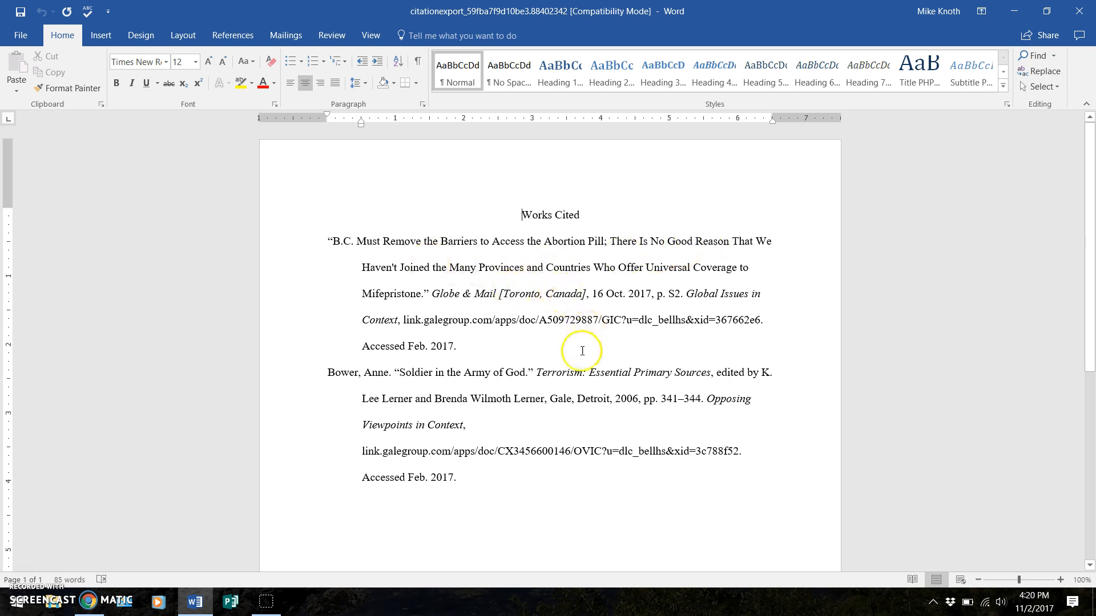
mouse_move(557, 380)
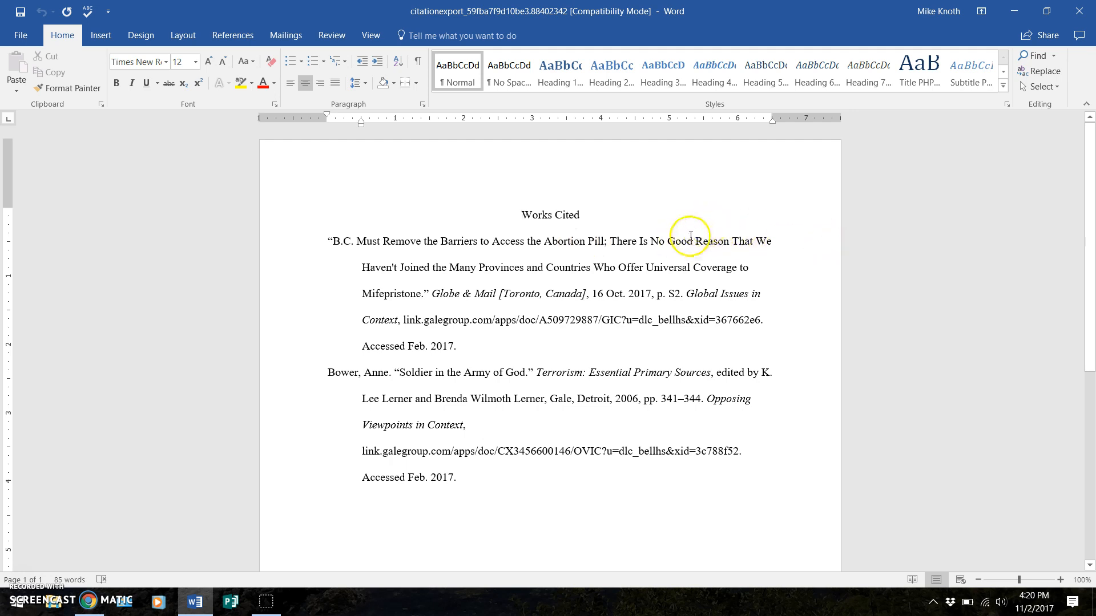
mouse_move(650, 240)
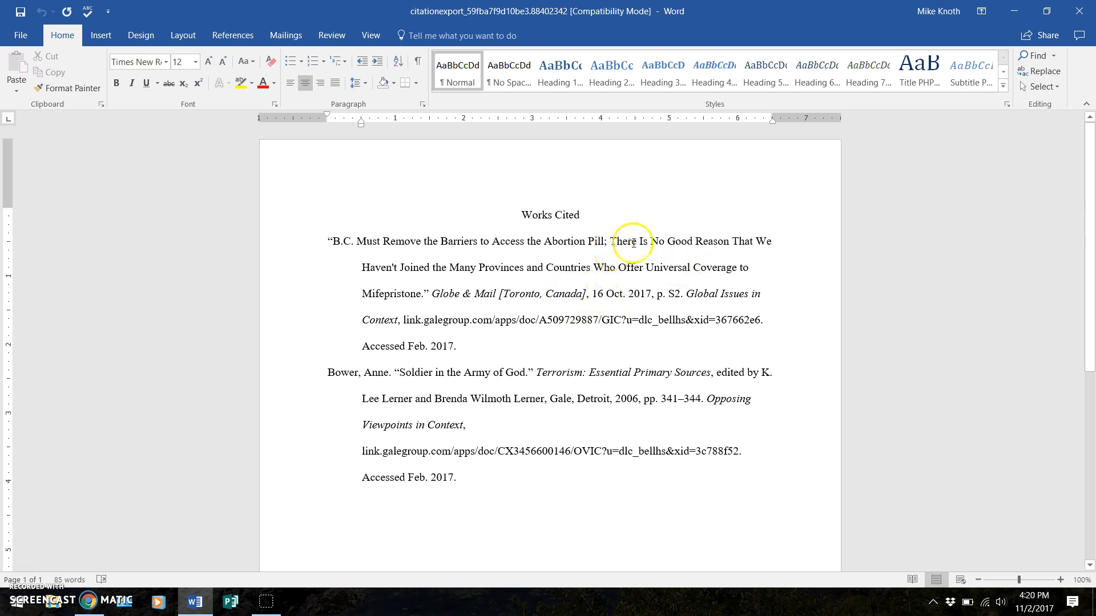
mouse_move(697, 200)
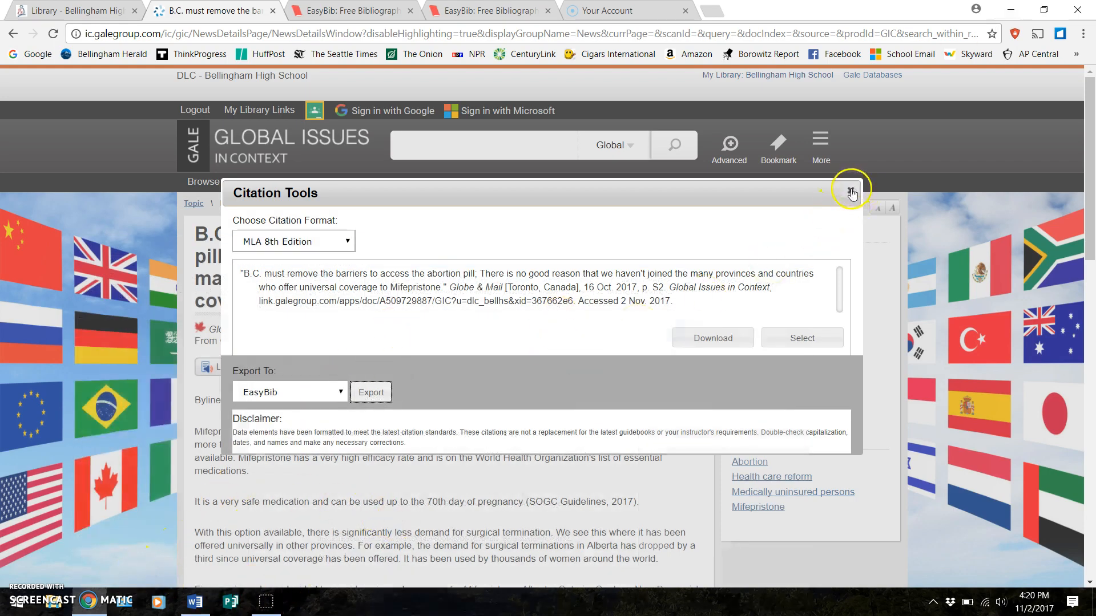
Close Gale's citation dialog, return to the EasyBib bibliography, and dismiss the ad-free notice.
left_click(851, 191)
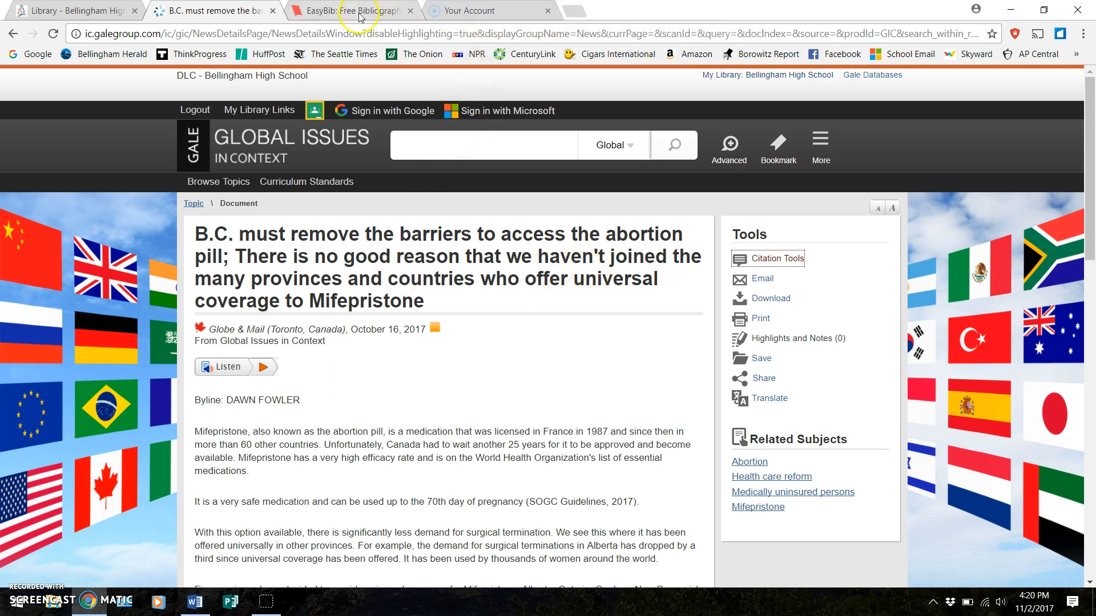
left_click(353, 11)
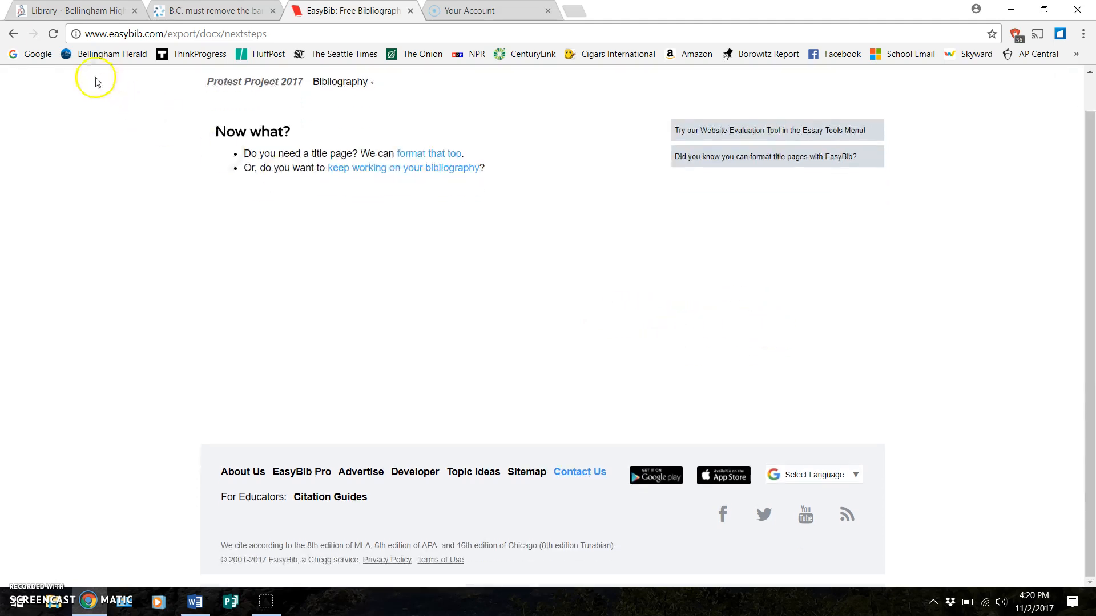
left_click(12, 34)
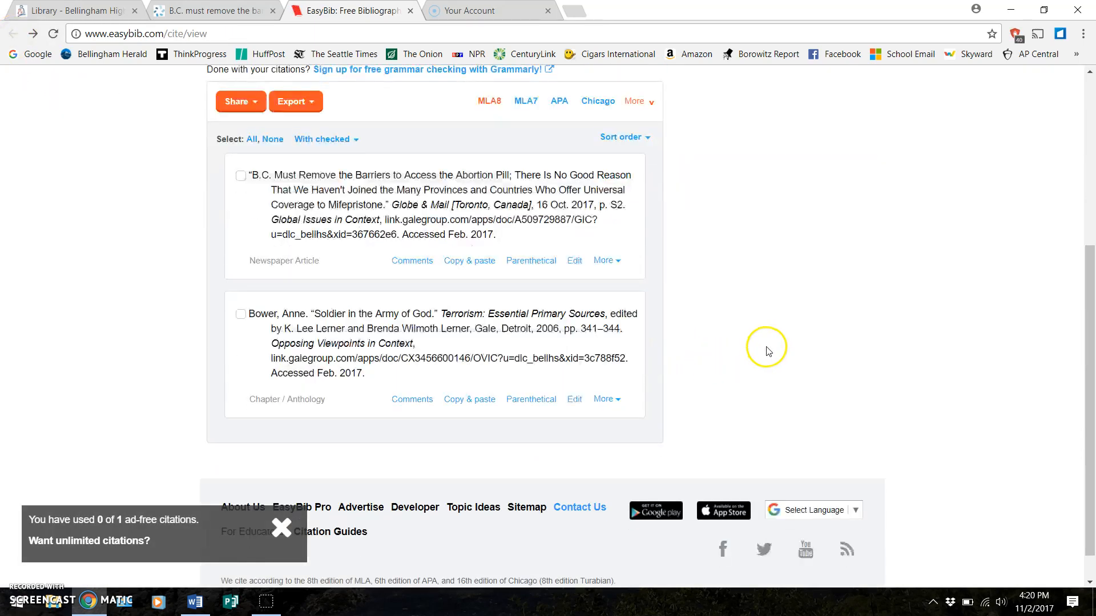
mouse_move(704, 362)
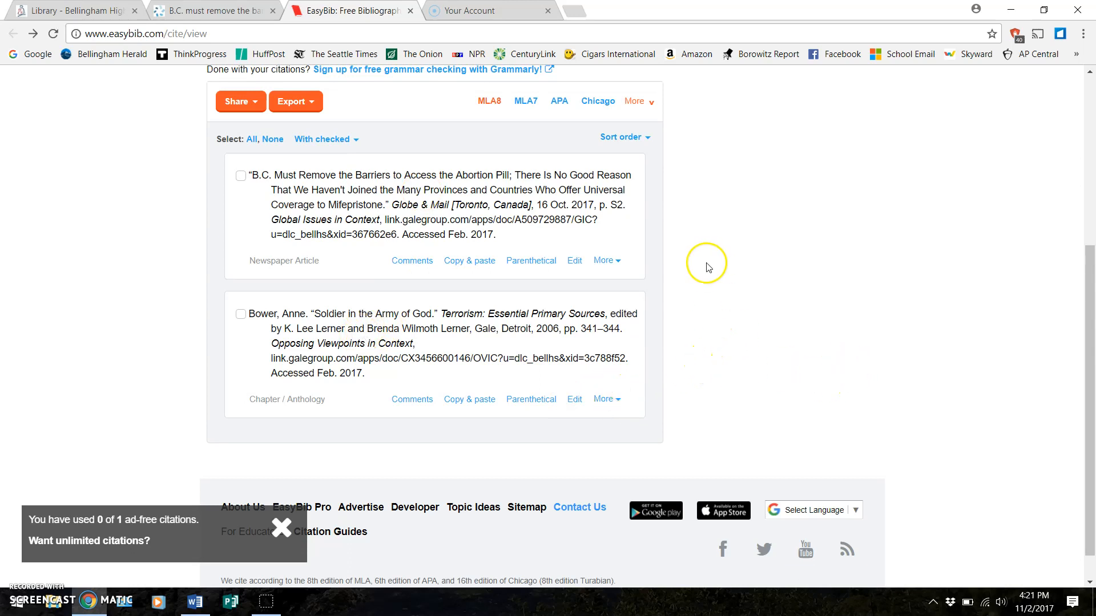
mouse_move(420, 210)
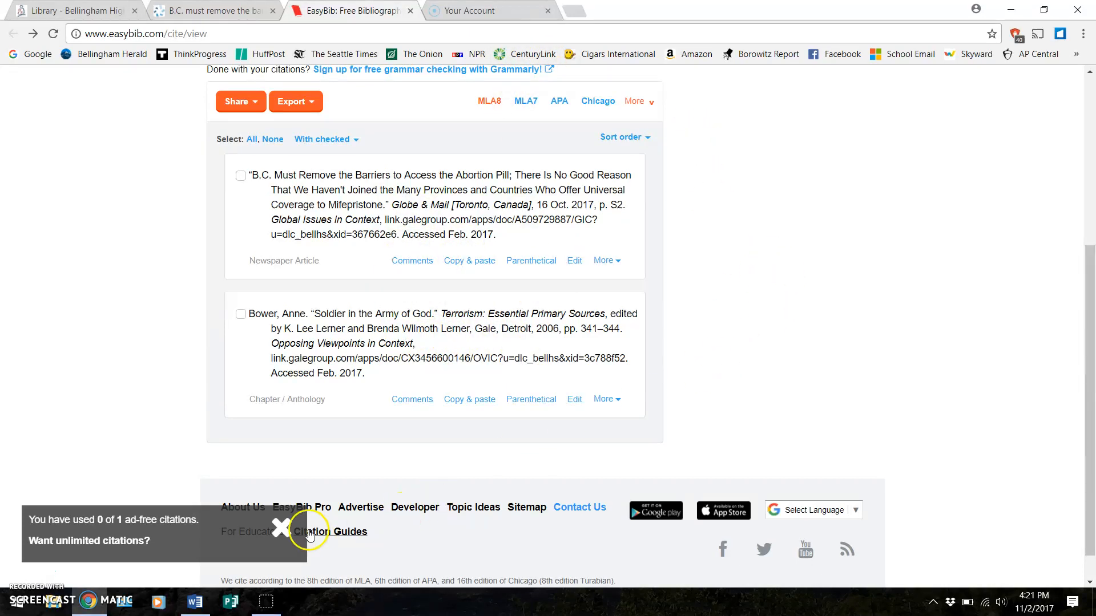
left_click(278, 527)
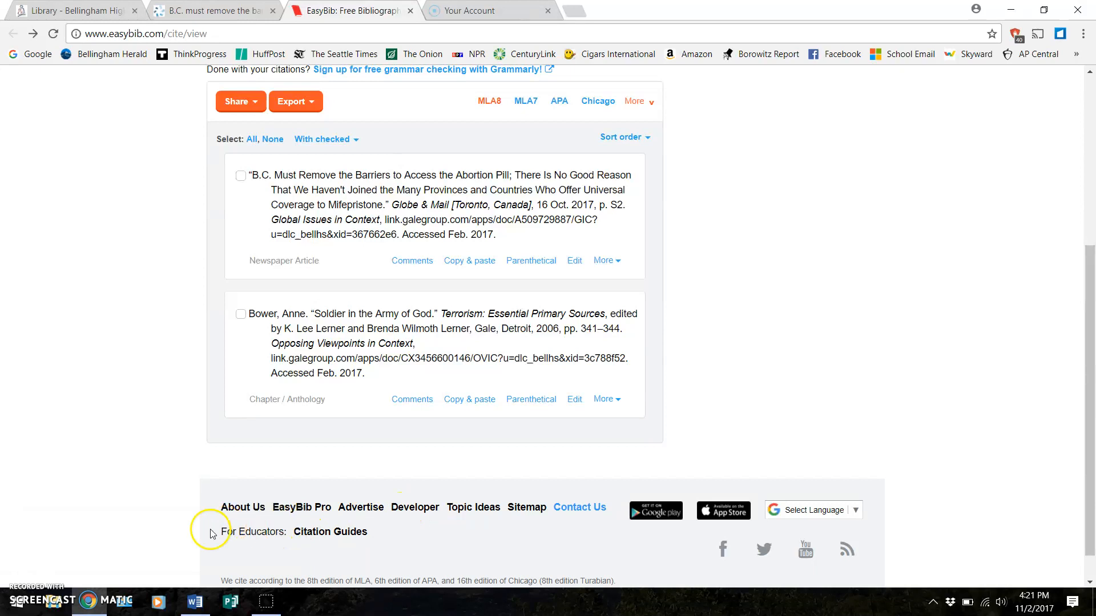
mouse_move(140, 473)
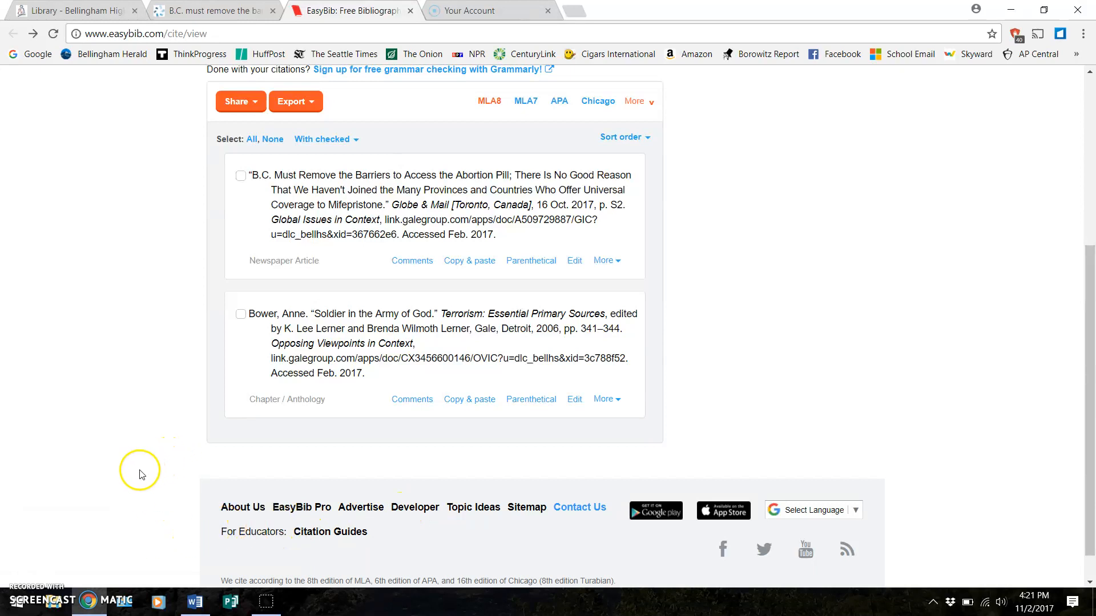
mouse_move(28, 576)
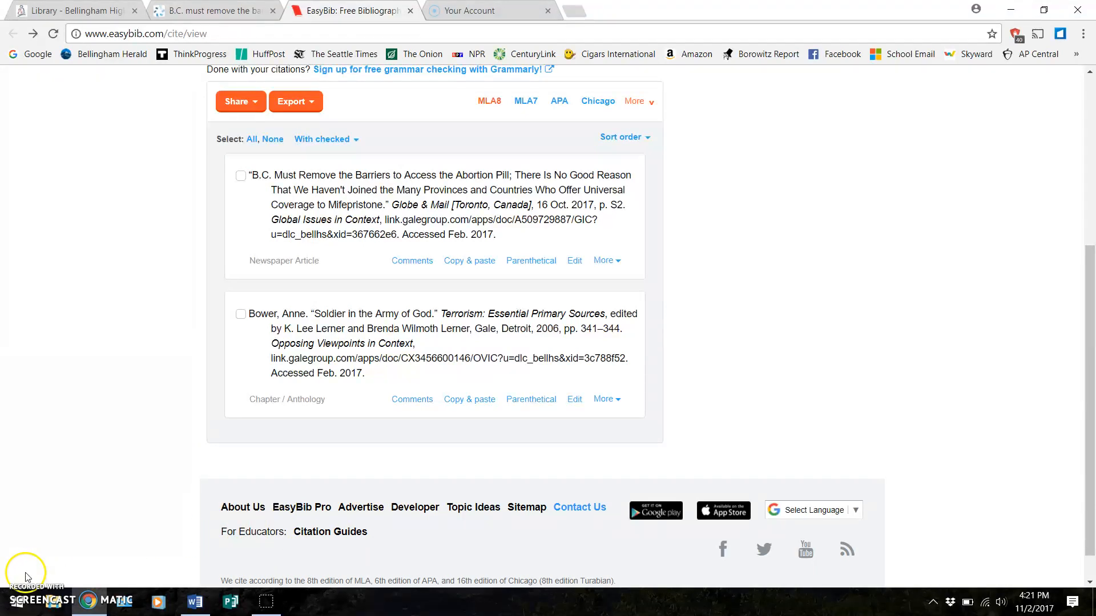